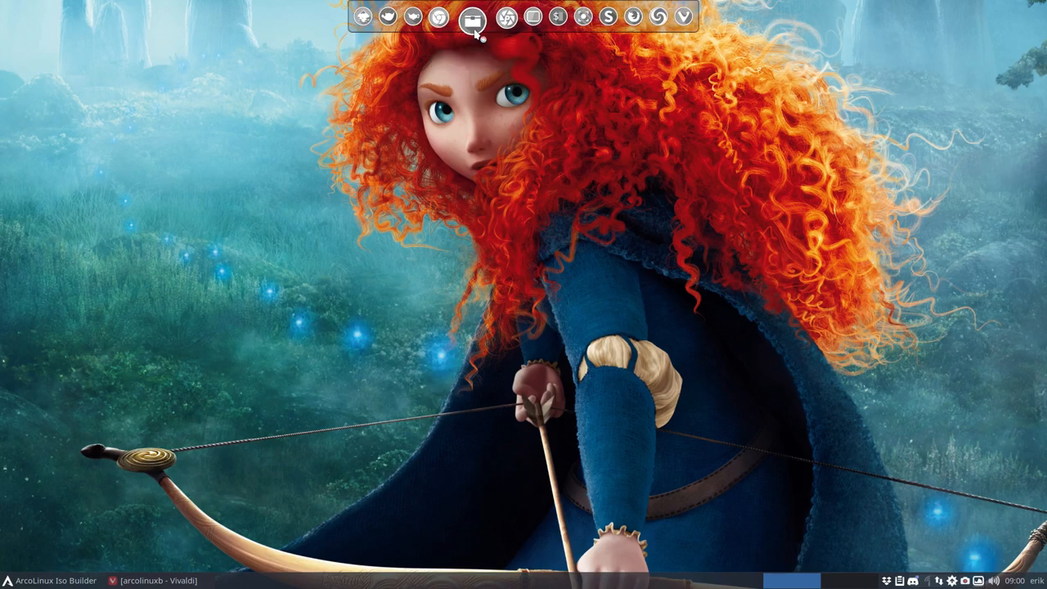
- Launch Thunar, browse to ARCOLINUXB and select the arco-deepin-minimal folder
{"action": "left_click", "coordinate": [473, 17]}
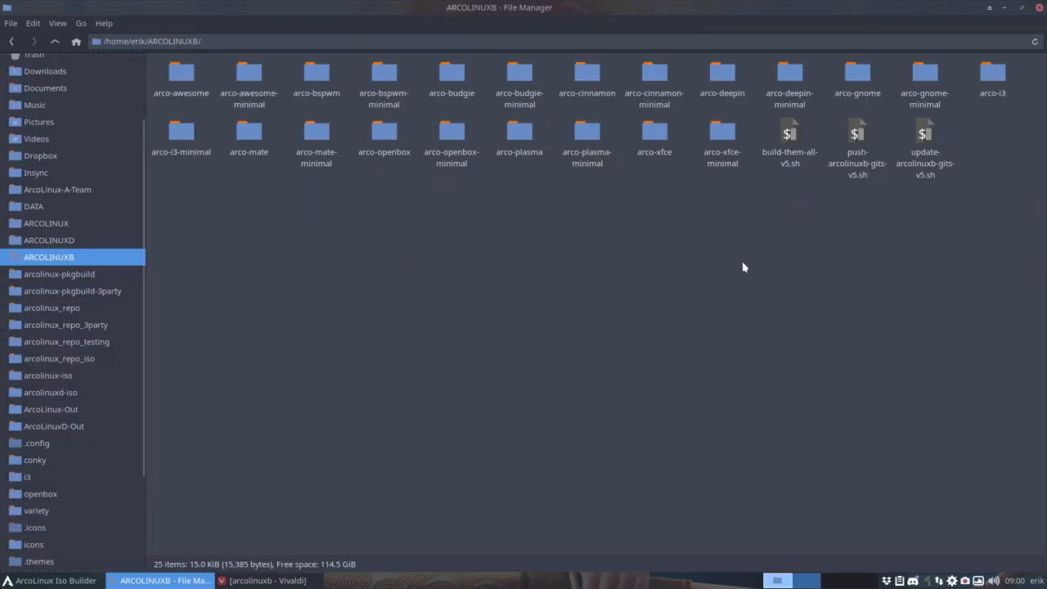
{"action": "left_click", "coordinate": [789, 78]}
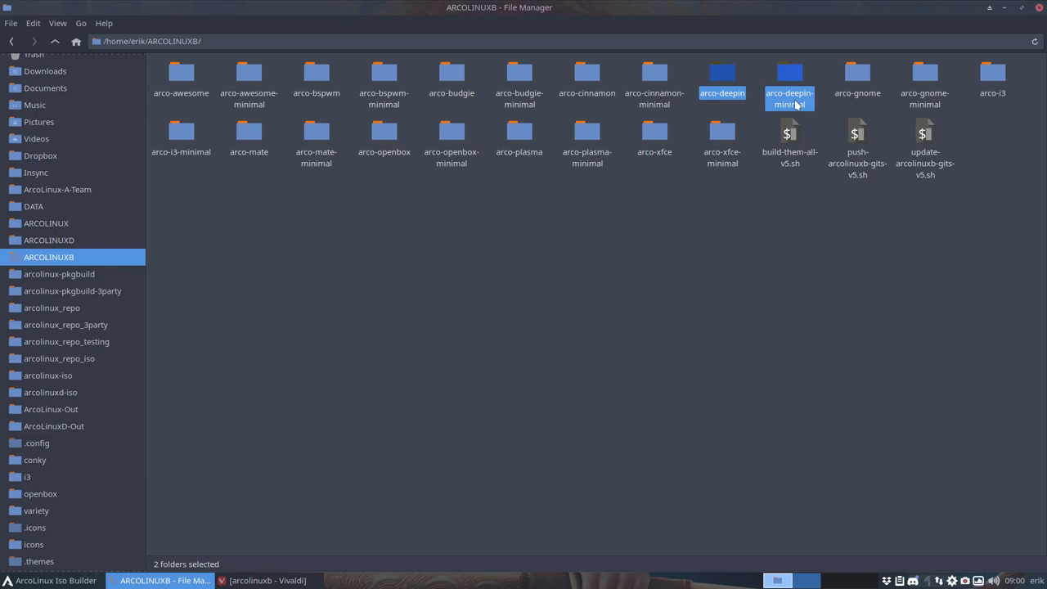
{"action": "left_click", "coordinate": [788, 82]}
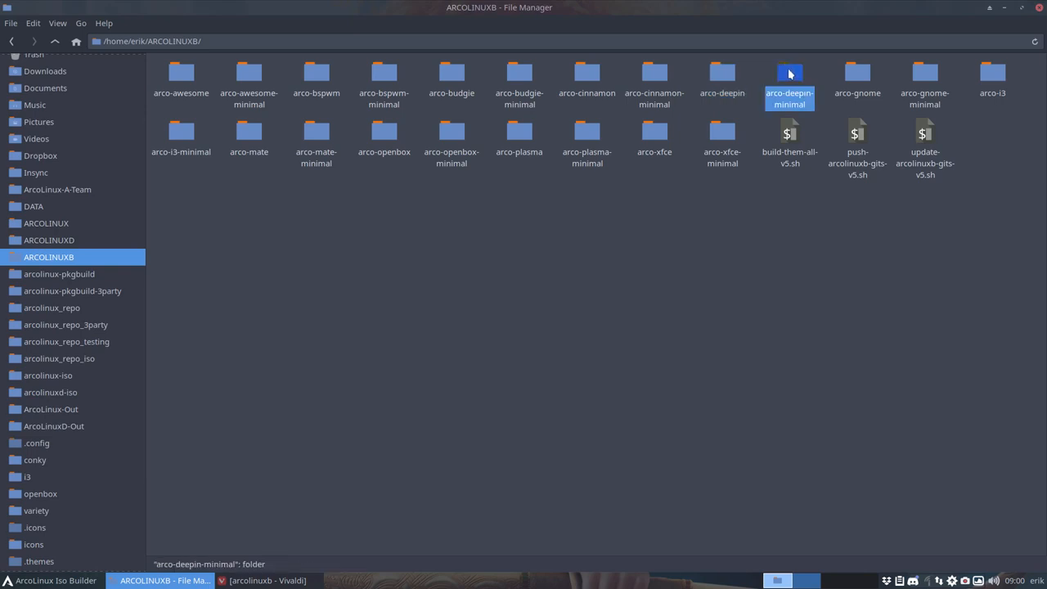
{"action": "left_click", "coordinate": [723, 139]}
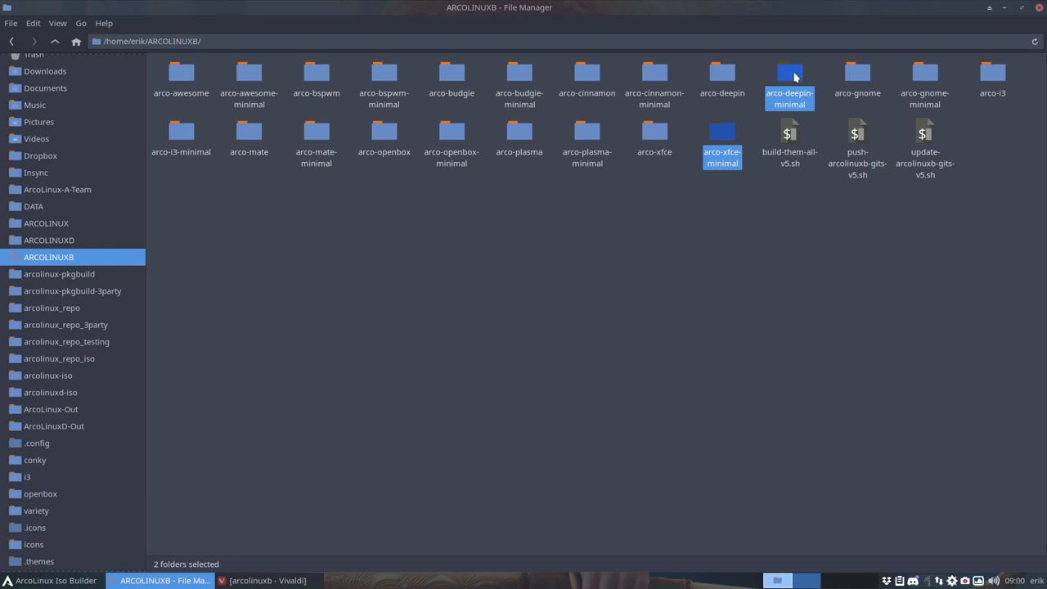
- Open a terminal in arco-deepin-minimal's installation-scripts folder and start the ISO build script
{"action": "double_click", "coordinate": [789, 73]}
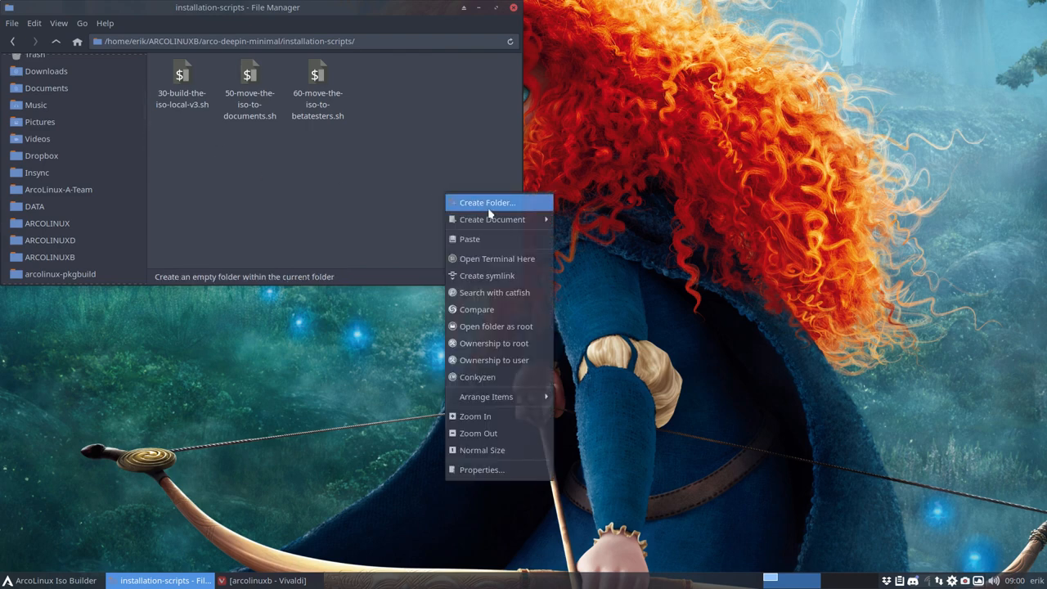
{"action": "left_click", "coordinate": [497, 258]}
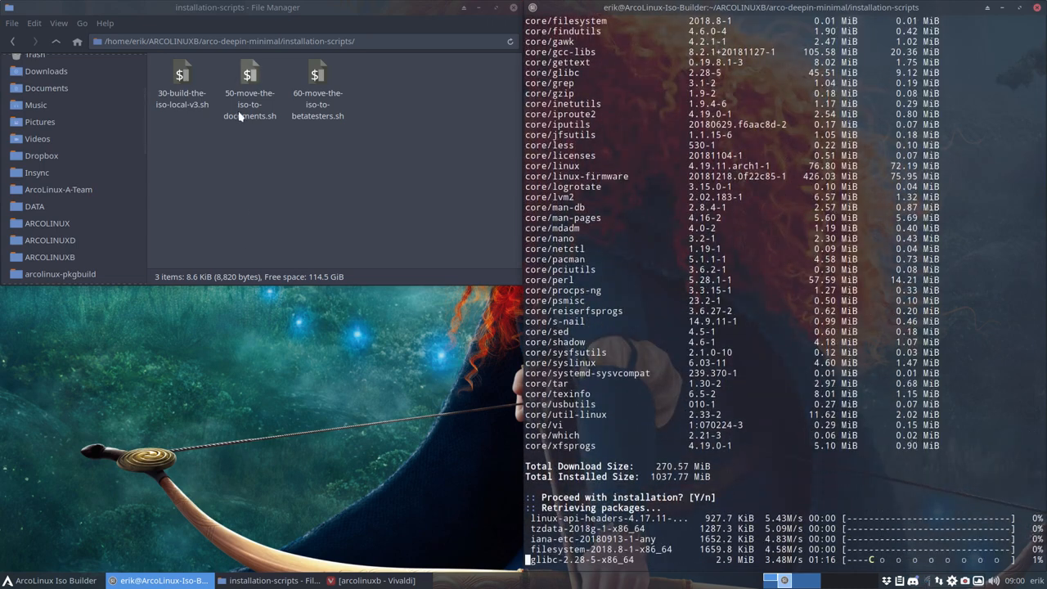
{"action": "left_click", "coordinate": [249, 90]}
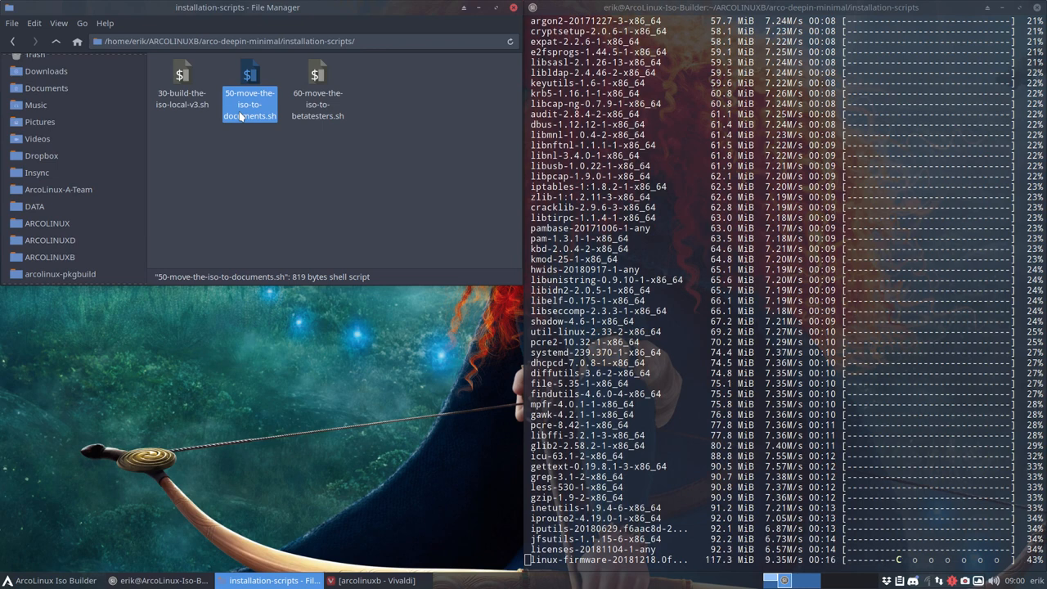
- Return to ARCOLINUXB, select arco-deepin plus arco-deepin-minimal, and show their context menu
{"action": "left_click", "coordinate": [56, 42]}
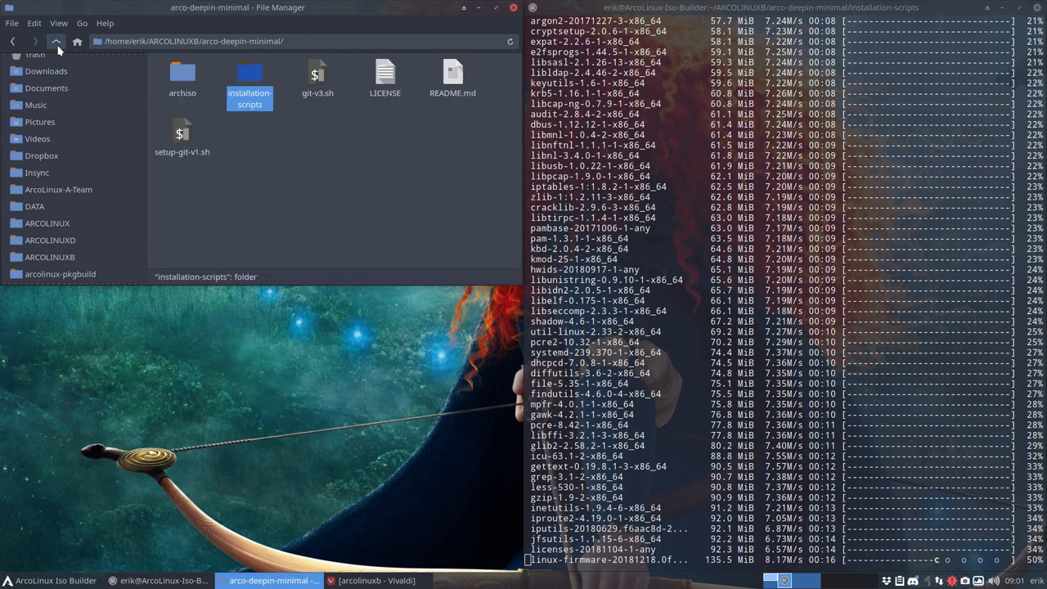
{"action": "left_click", "coordinate": [56, 41]}
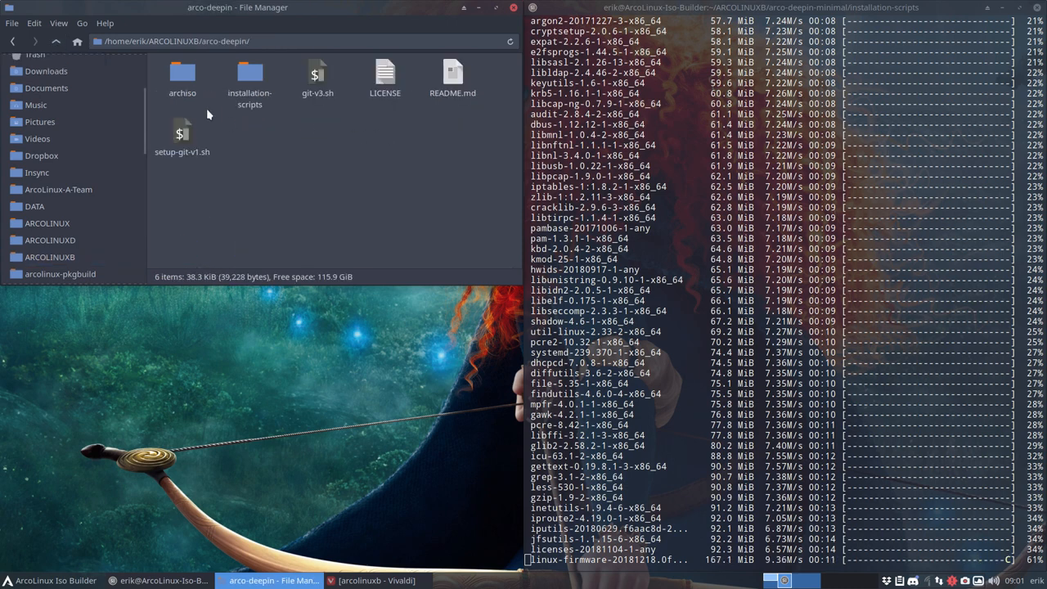
{"action": "left_click", "coordinate": [56, 41]}
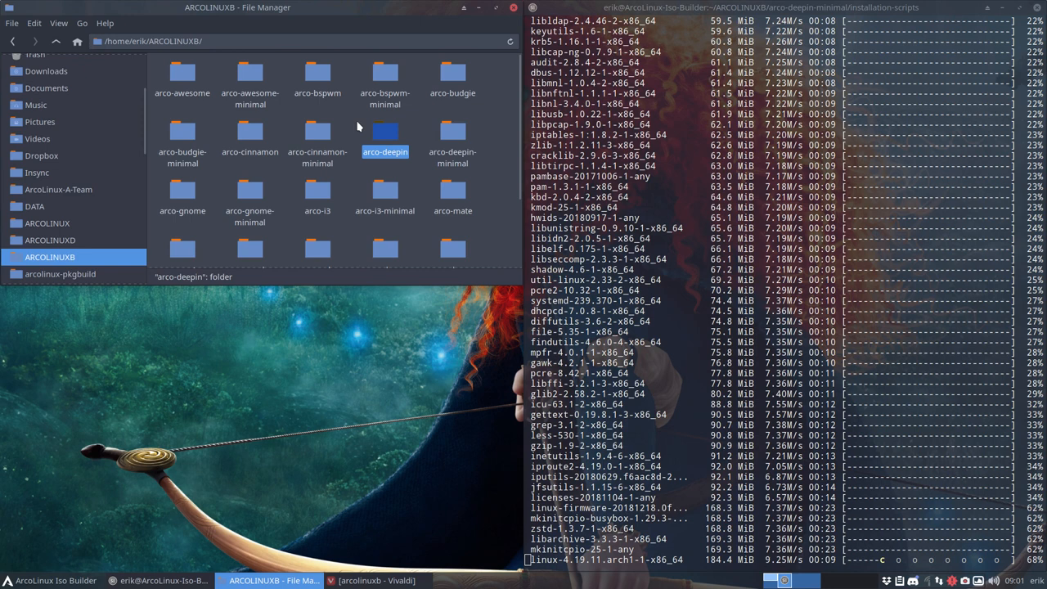
{"action": "left_click", "coordinate": [452, 151]}
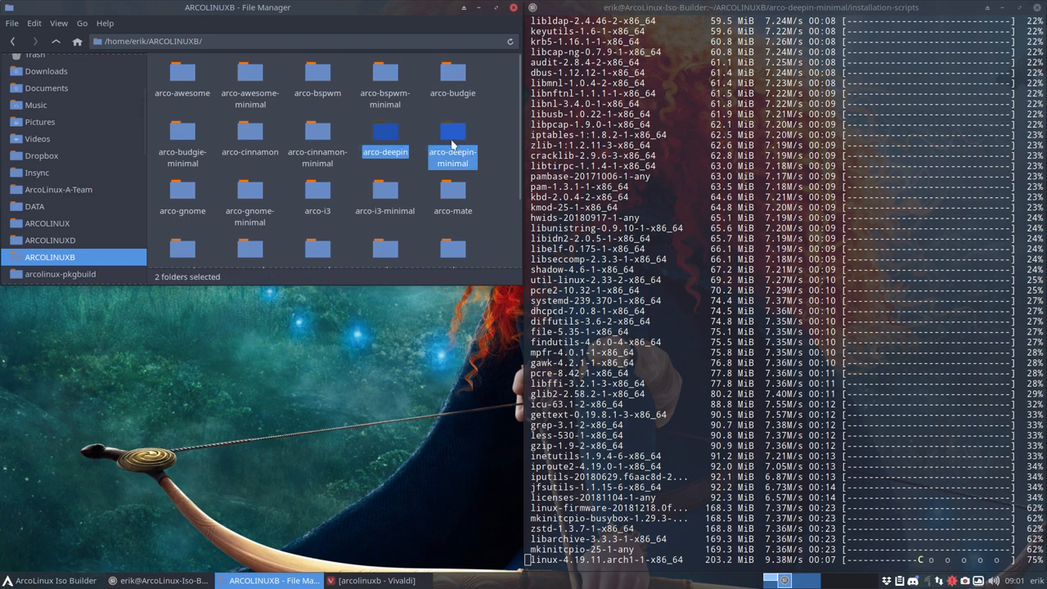
{"action": "right_click", "coordinate": [452, 151]}
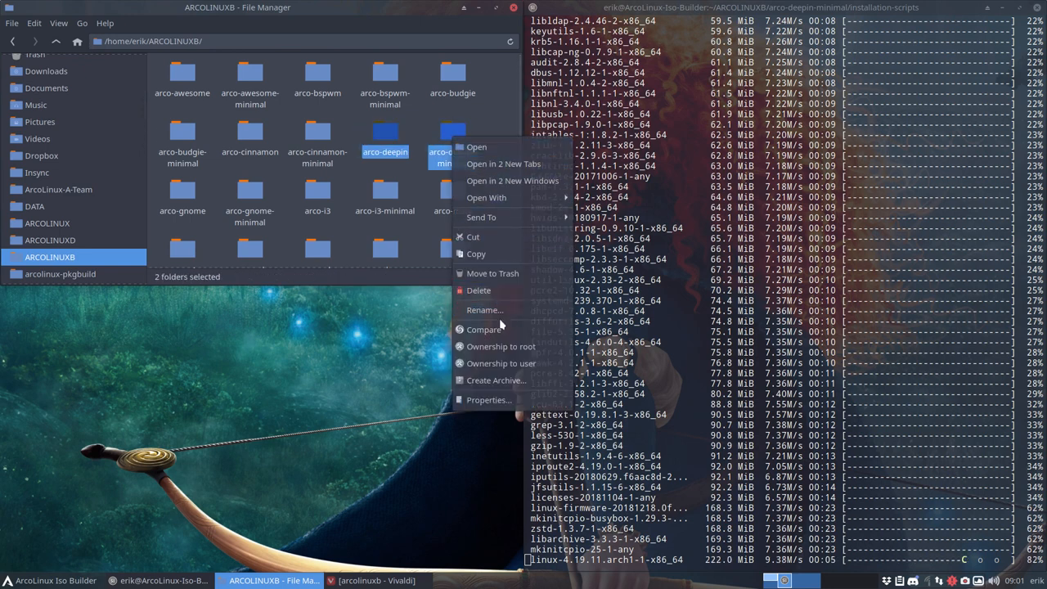
{"action": "left_click", "coordinate": [483, 328]}
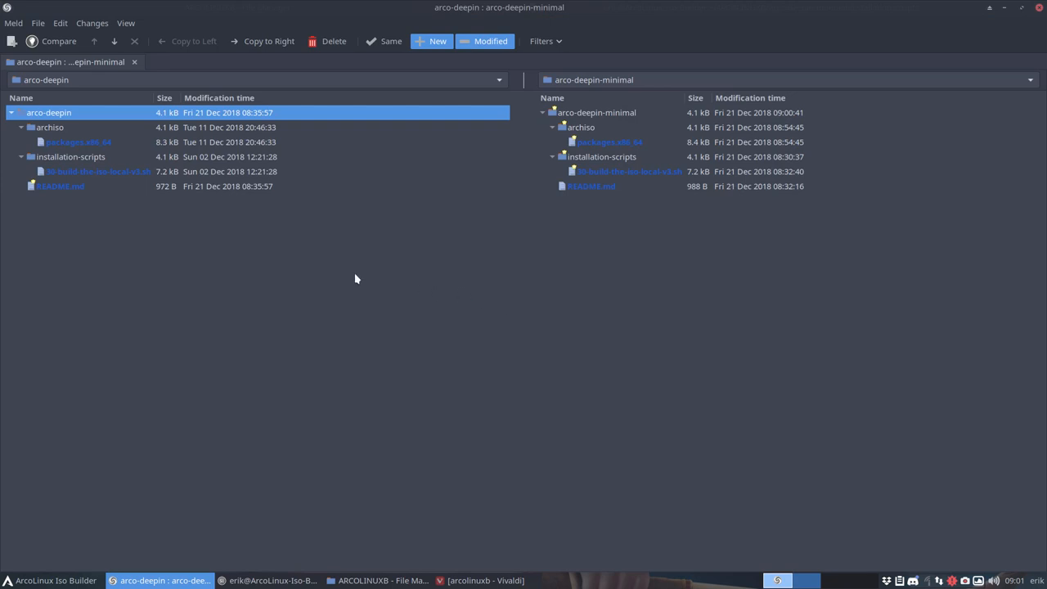
{"action": "mouse_move", "coordinate": [89, 185]}
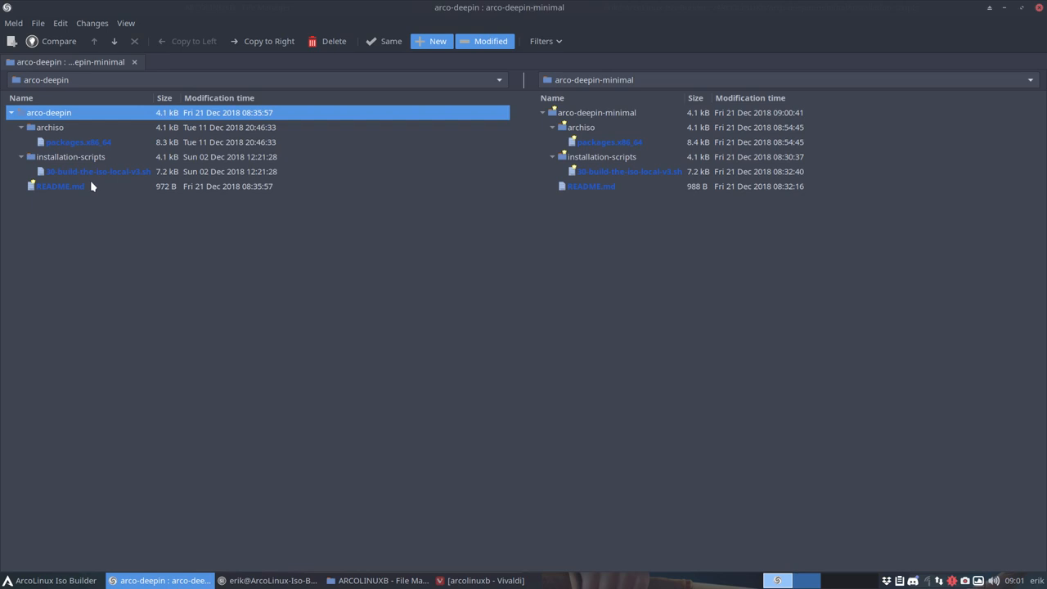
{"action": "mouse_move", "coordinate": [104, 174]}
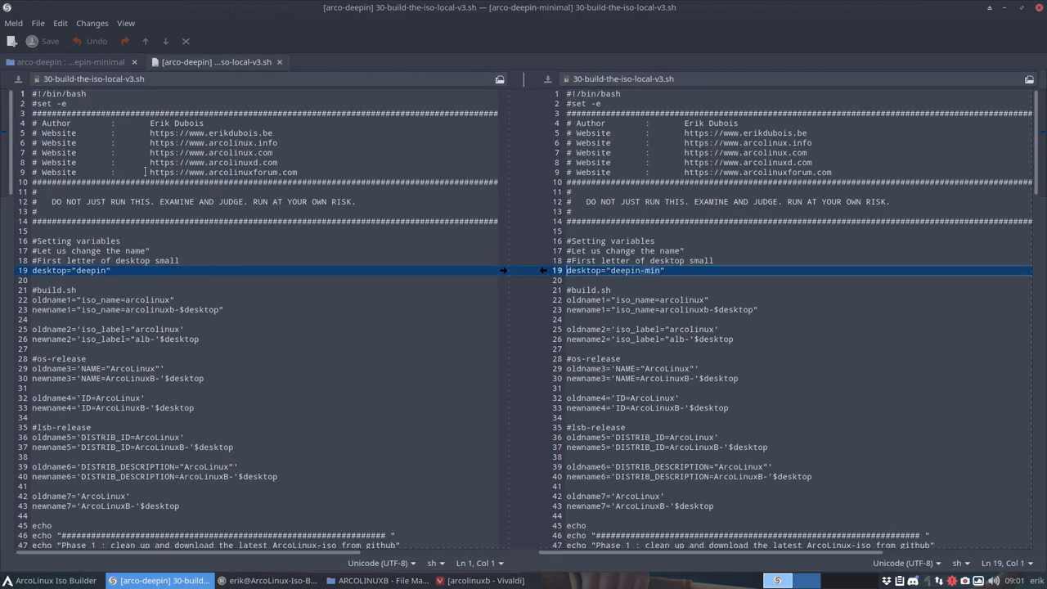
{"action": "left_click", "coordinate": [13, 22]}
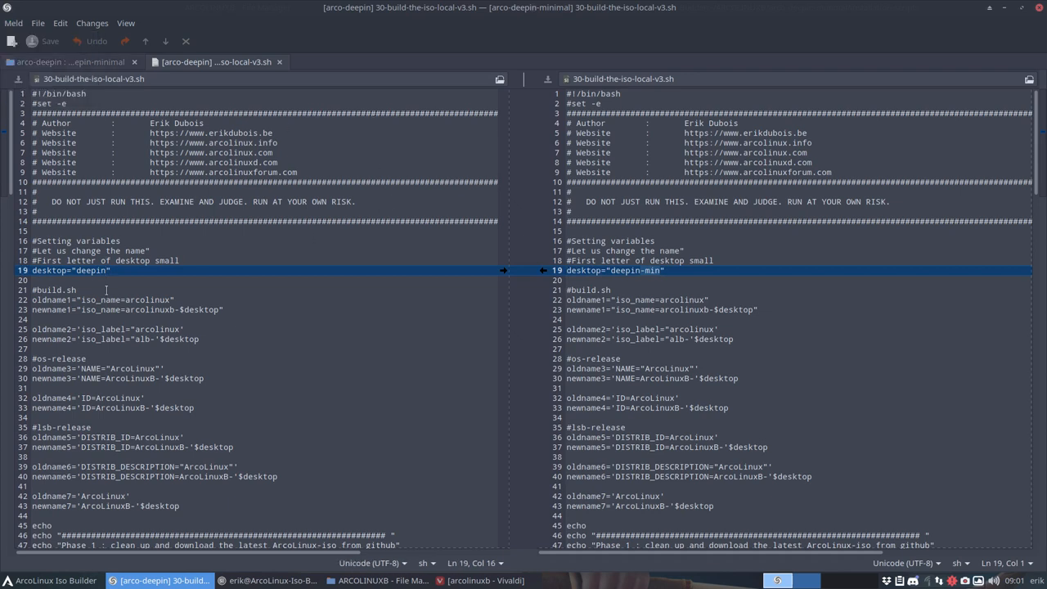
{"action": "mouse_move", "coordinate": [651, 287]}
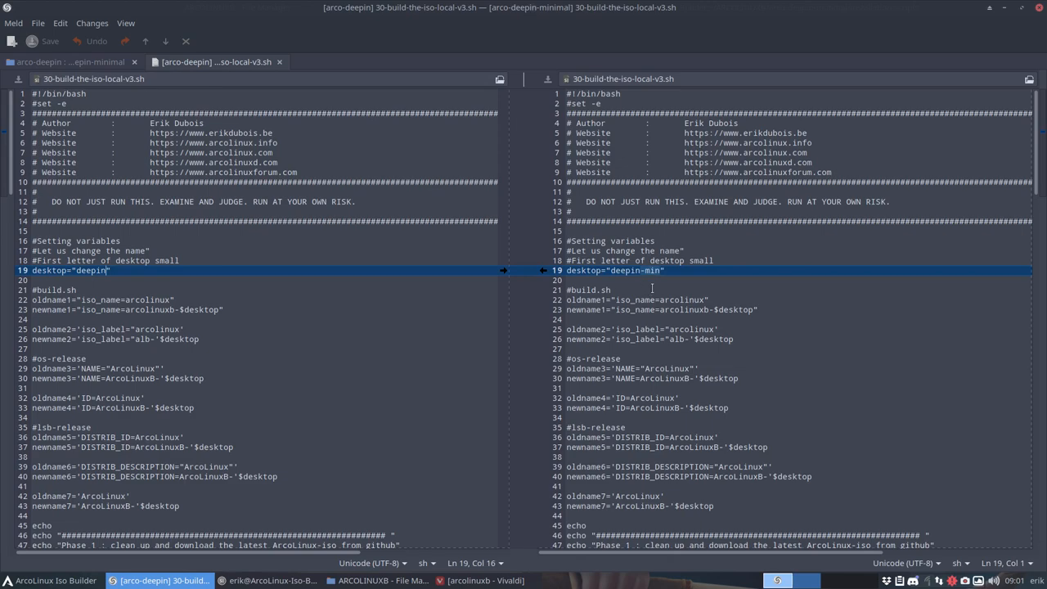
{"action": "scroll", "scroll_direction": "down", "scroll_amount": 3}
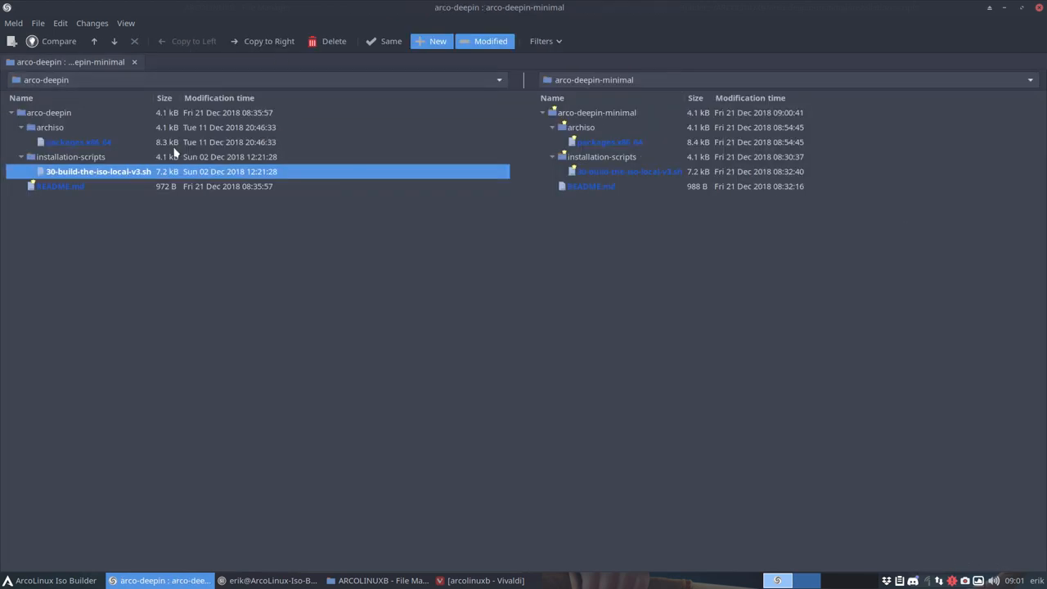
- Diff the two packages.x86_64 lists and prepend # to dmenu in the minimal pane
{"action": "double_click", "coordinate": [79, 142]}
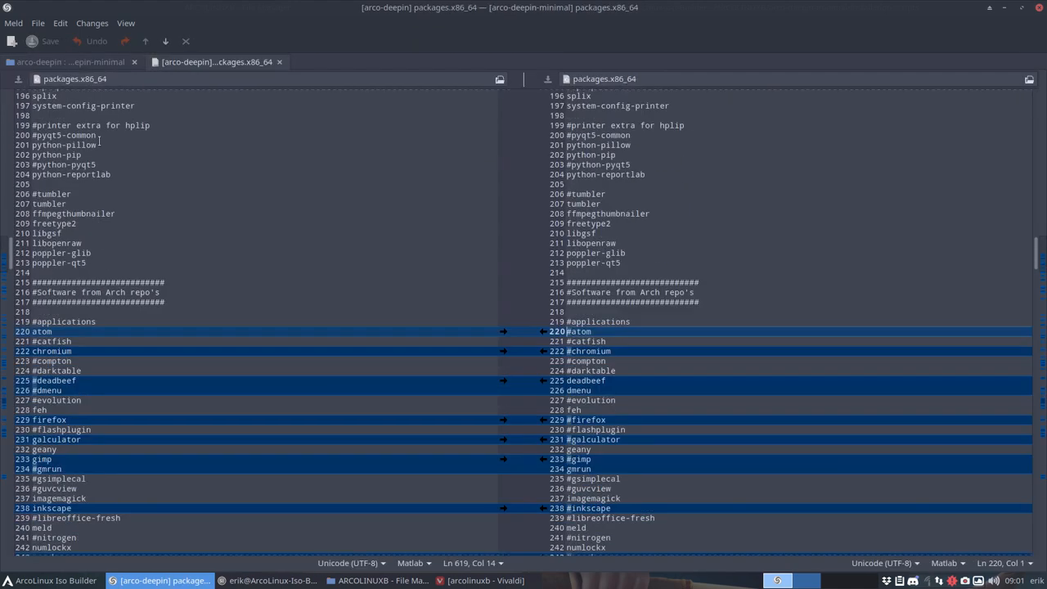
{"action": "scroll", "scroll_direction": "down", "scroll_amount": 3}
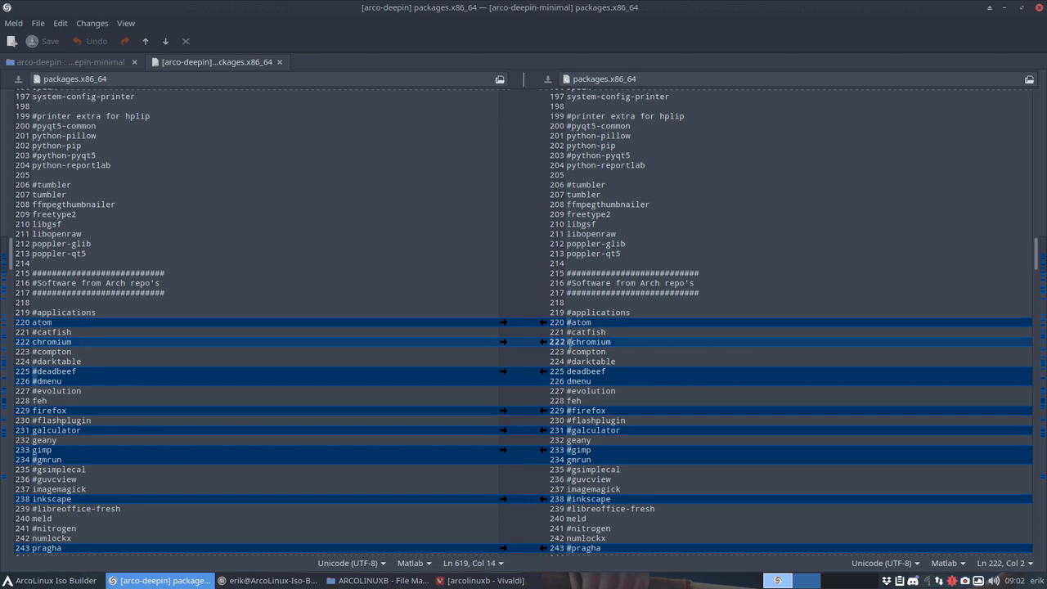
{"action": "left_click", "coordinate": [585, 372]}
{"action": "type", "text": "#"}
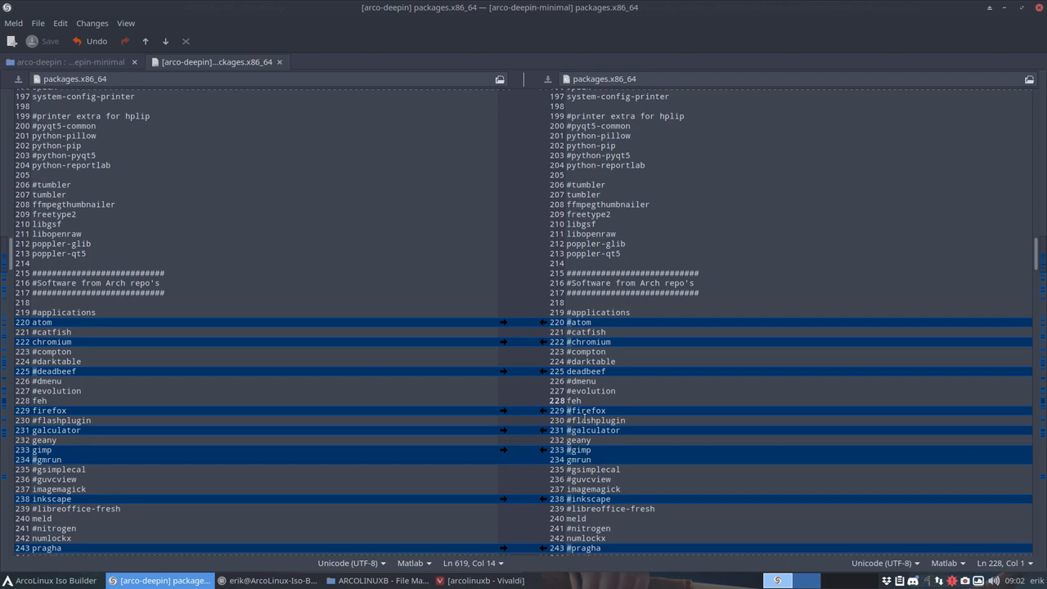
{"action": "scroll", "scroll_direction": "down", "scroll_amount": 3}
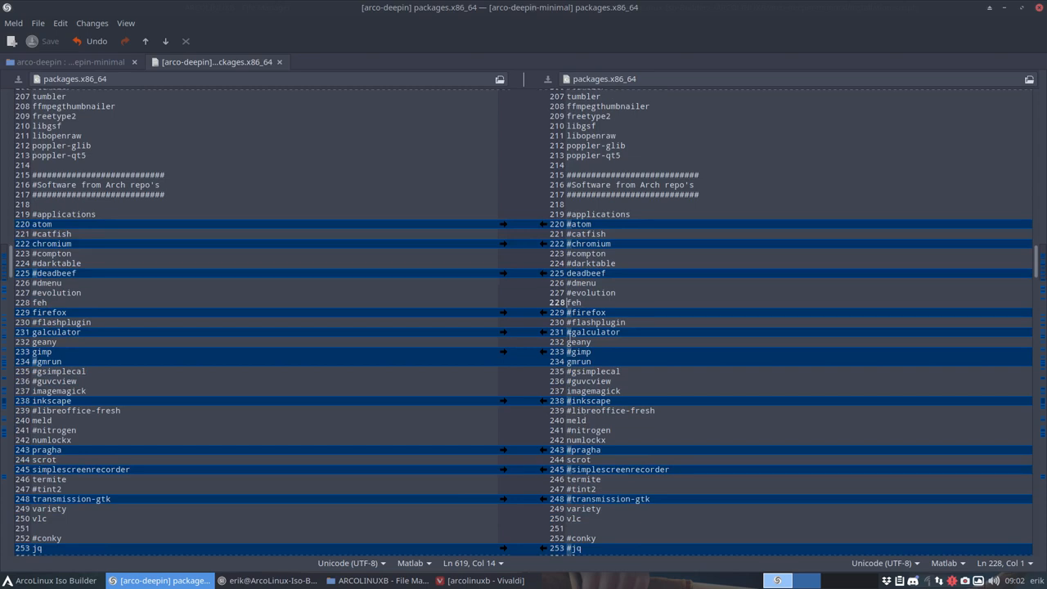
{"action": "left_click", "coordinate": [577, 342]}
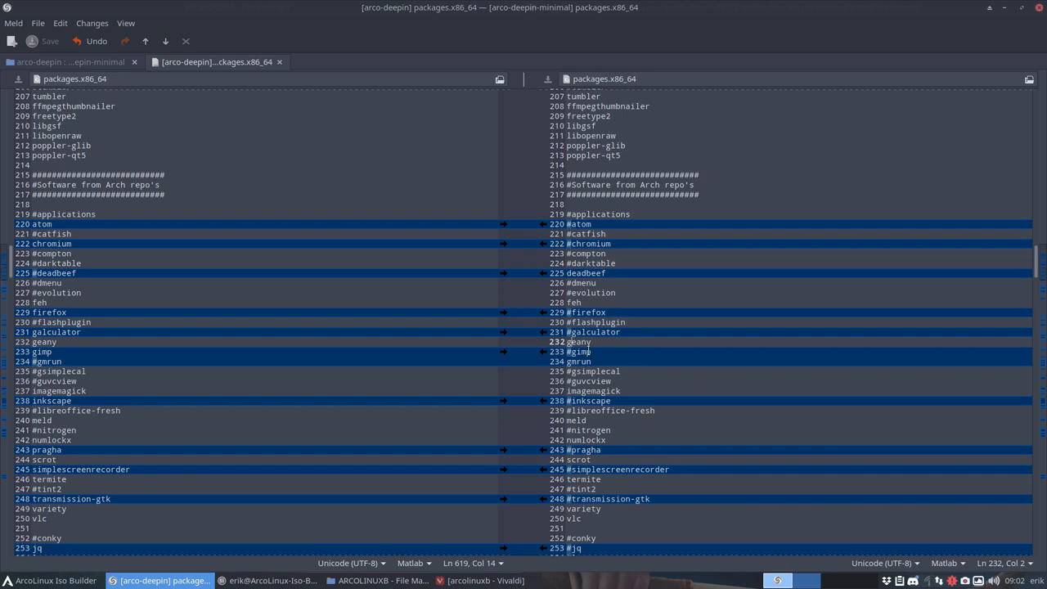
{"action": "scroll", "scroll_direction": "down", "scroll_amount": 3}
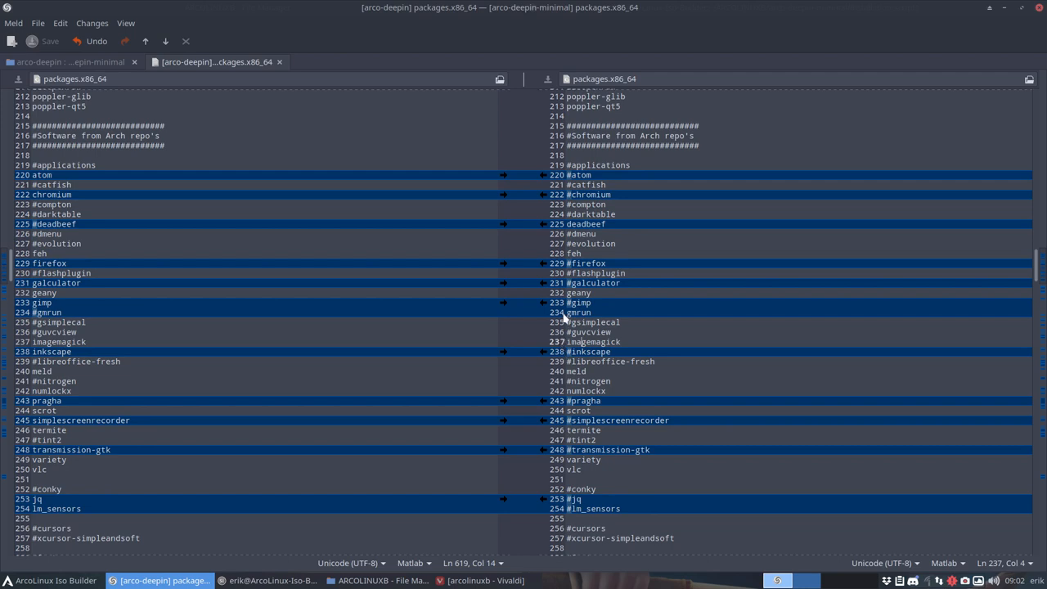
{"action": "left_click", "coordinate": [578, 312]}
{"action": "type", "text": "#"}
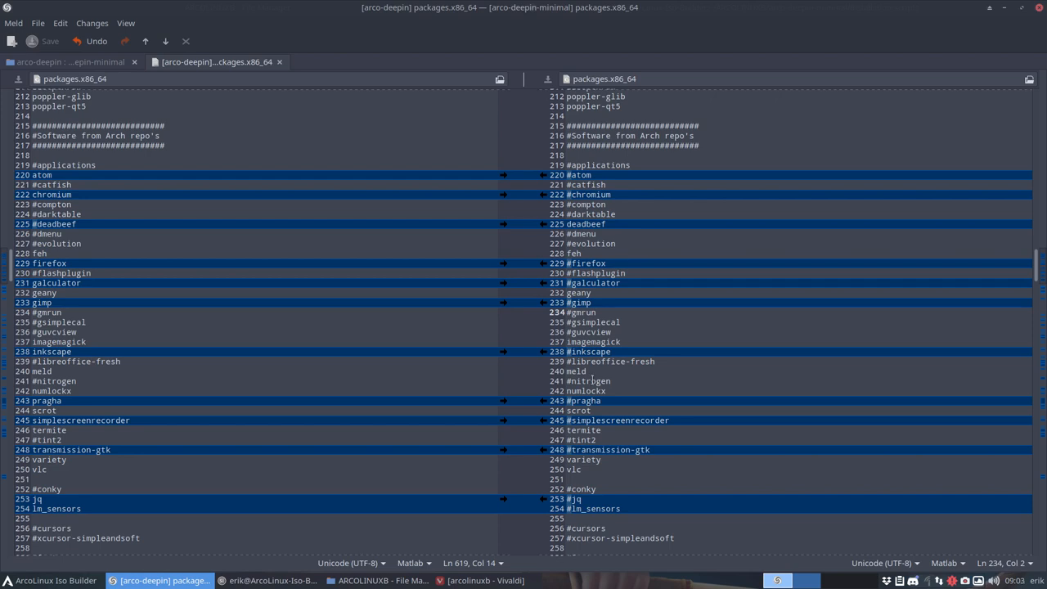
{"action": "scroll", "scroll_direction": "down", "scroll_amount": 3}
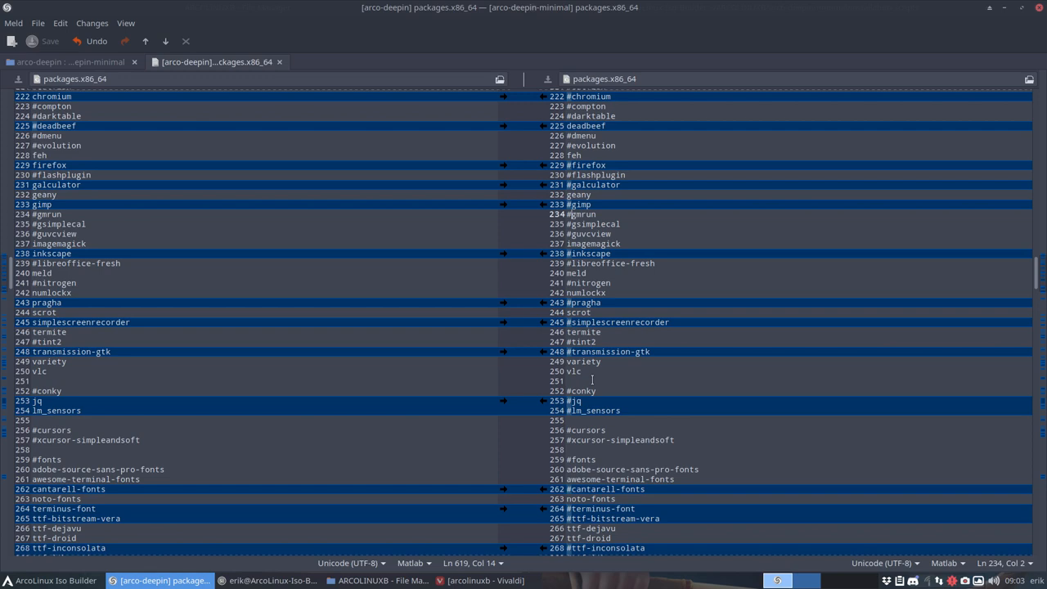
{"action": "scroll", "scroll_direction": "down", "scroll_amount": 3}
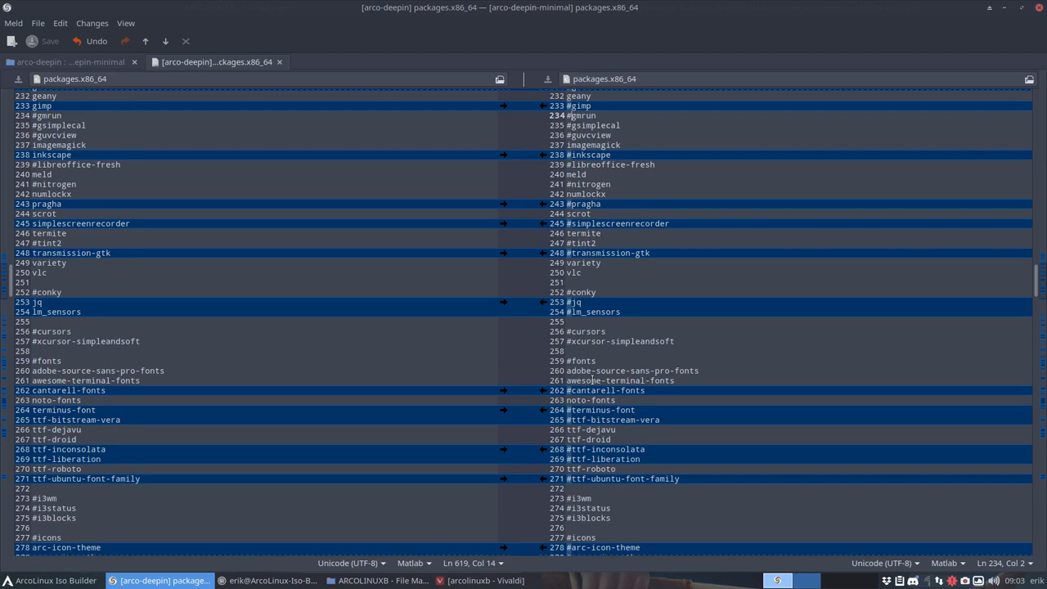
{"action": "scroll", "scroll_direction": "down", "scroll_amount": 3}
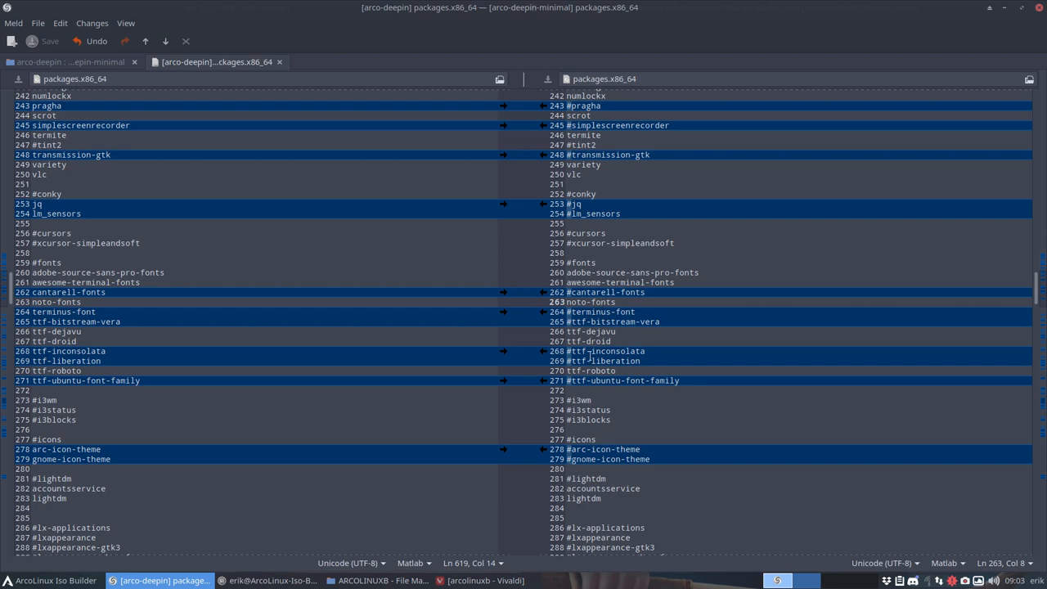
{"action": "left_click", "coordinate": [589, 341]}
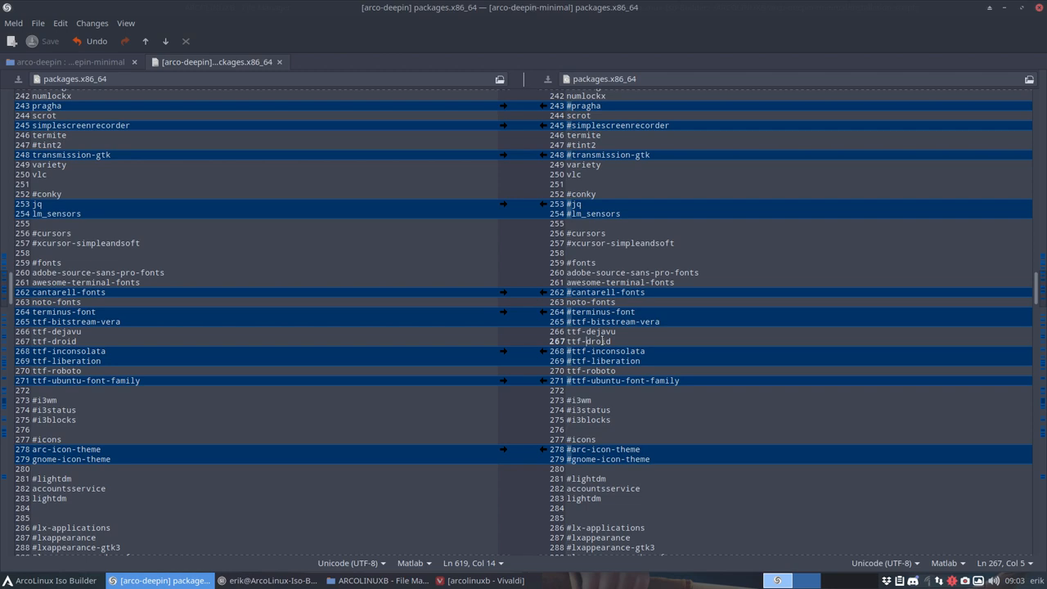
{"action": "scroll", "scroll_direction": "down", "scroll_amount": 3}
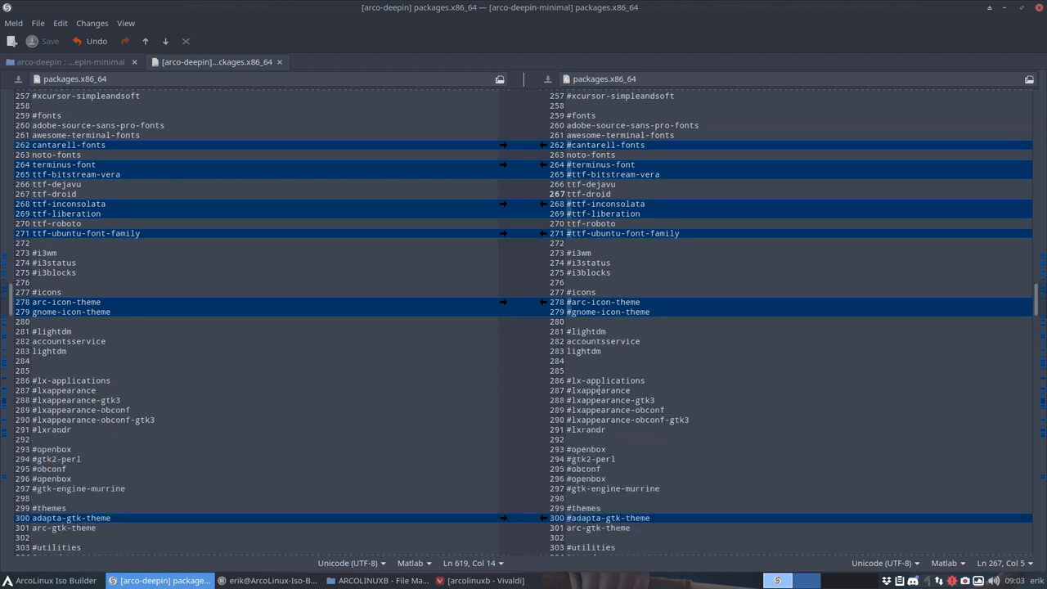
{"action": "scroll", "scroll_direction": "down", "scroll_amount": 3}
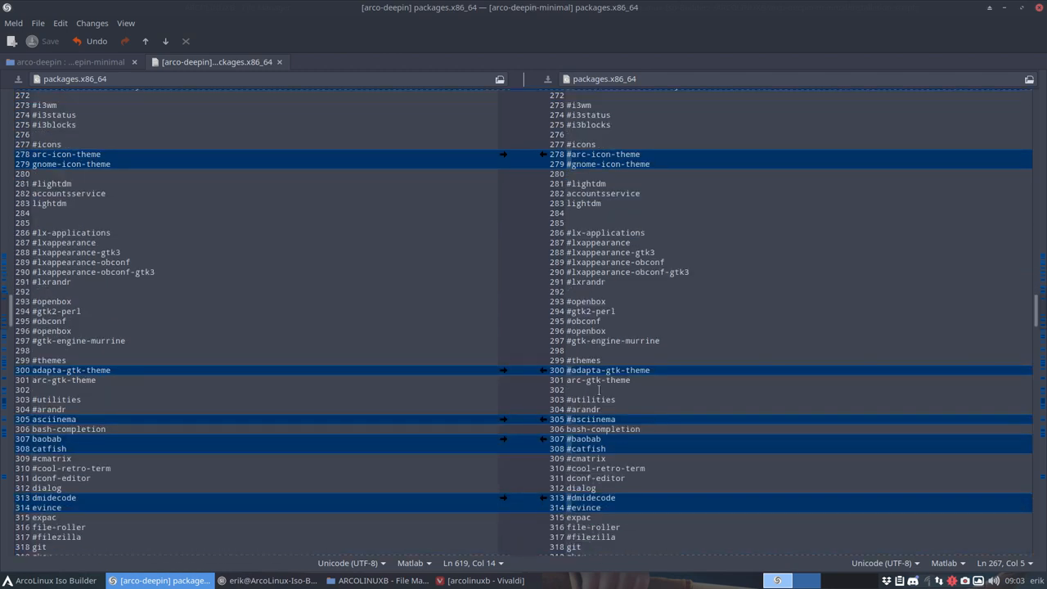
{"action": "scroll", "scroll_direction": "down", "scroll_amount": 3}
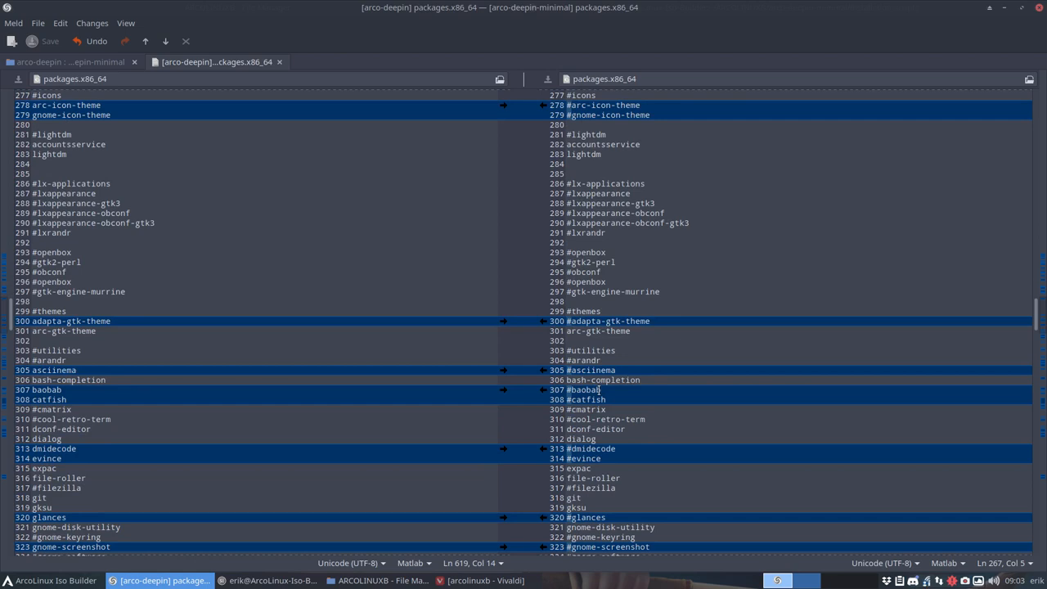
{"action": "scroll", "scroll_direction": "down", "scroll_amount": 3}
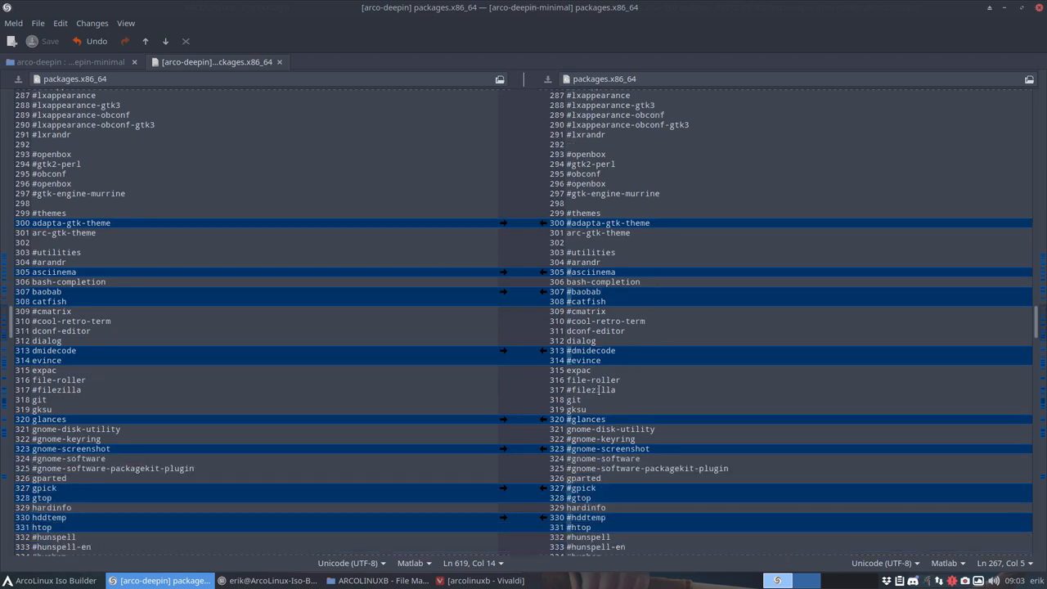
{"action": "mouse_move", "coordinate": [210, 213]}
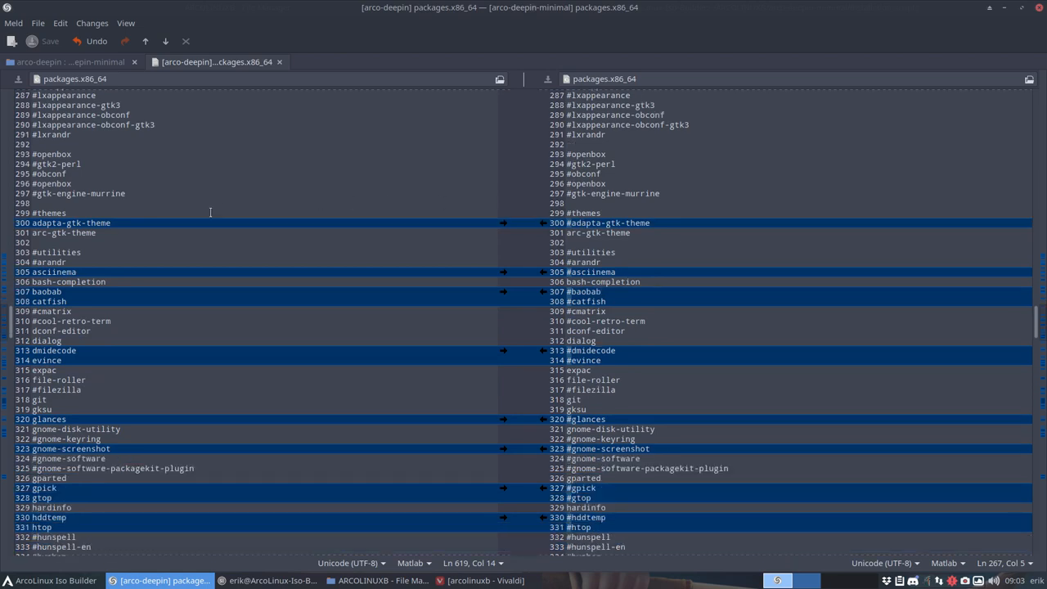
{"action": "mouse_move", "coordinate": [514, 259]}
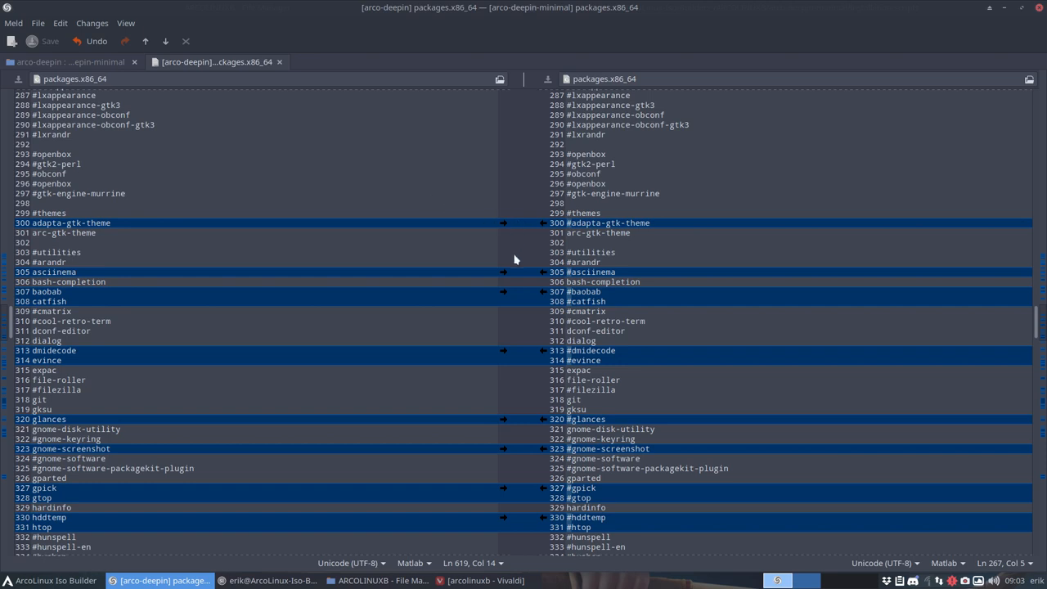
{"action": "scroll", "scroll_direction": "down", "scroll_amount": 3}
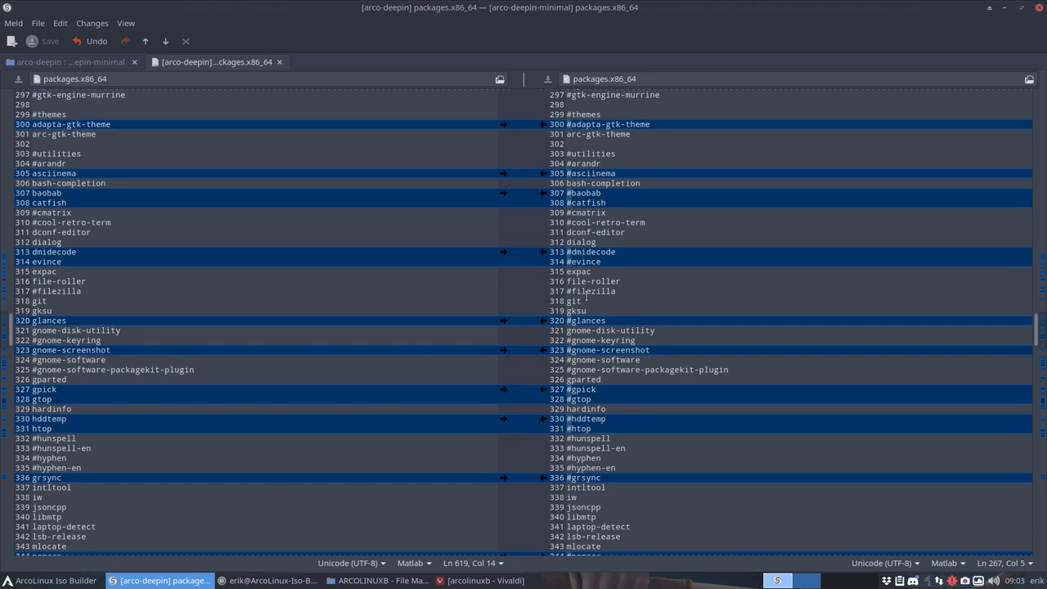
{"action": "left_click", "coordinate": [584, 252]}
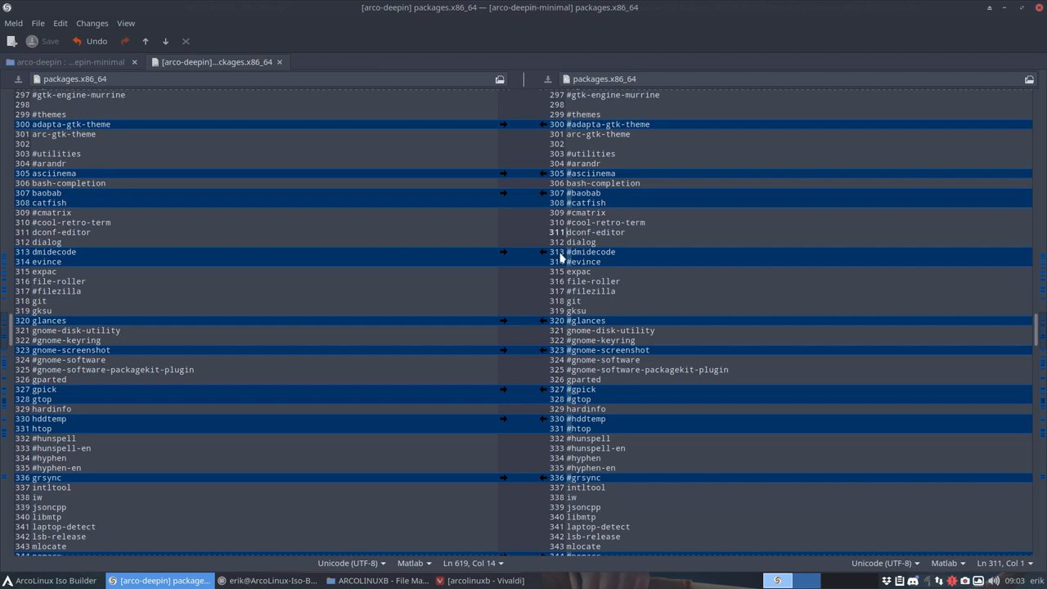
{"action": "scroll", "scroll_direction": "down", "scroll_amount": 3}
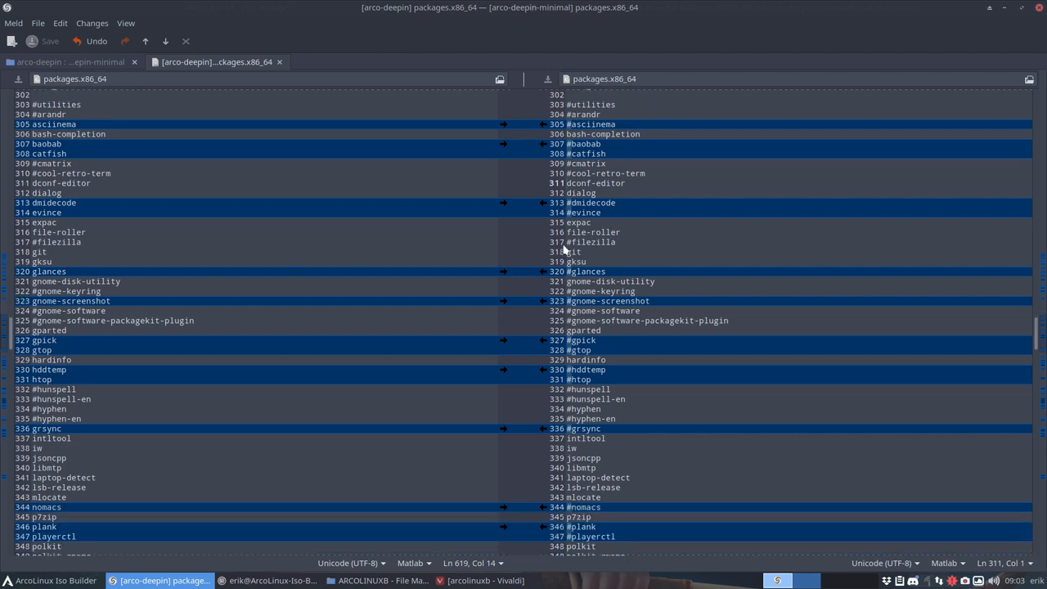
{"action": "double_click", "coordinate": [579, 222]}
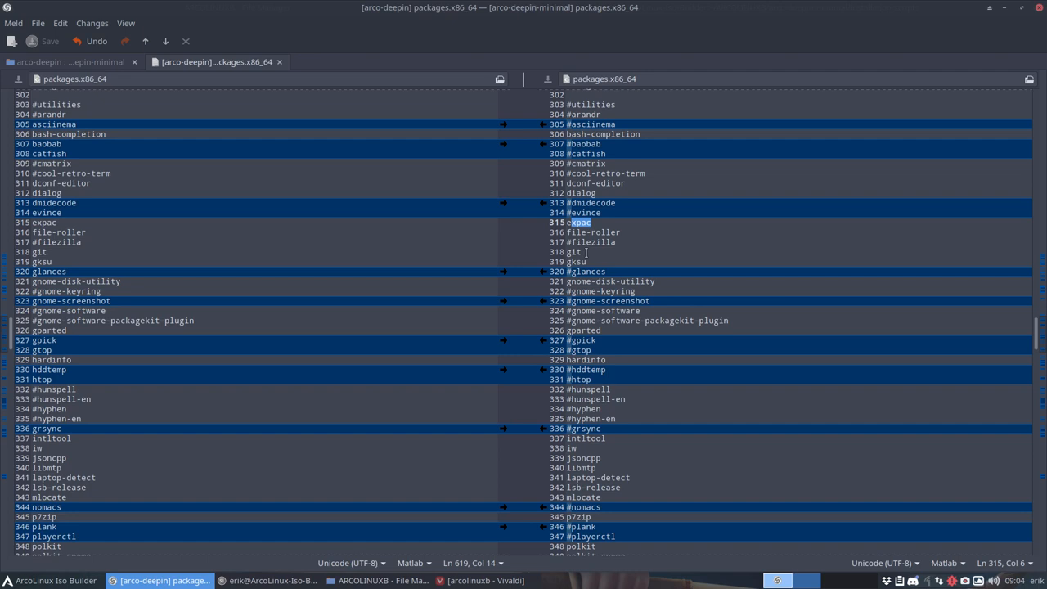
{"action": "scroll", "scroll_direction": "down", "scroll_amount": 3}
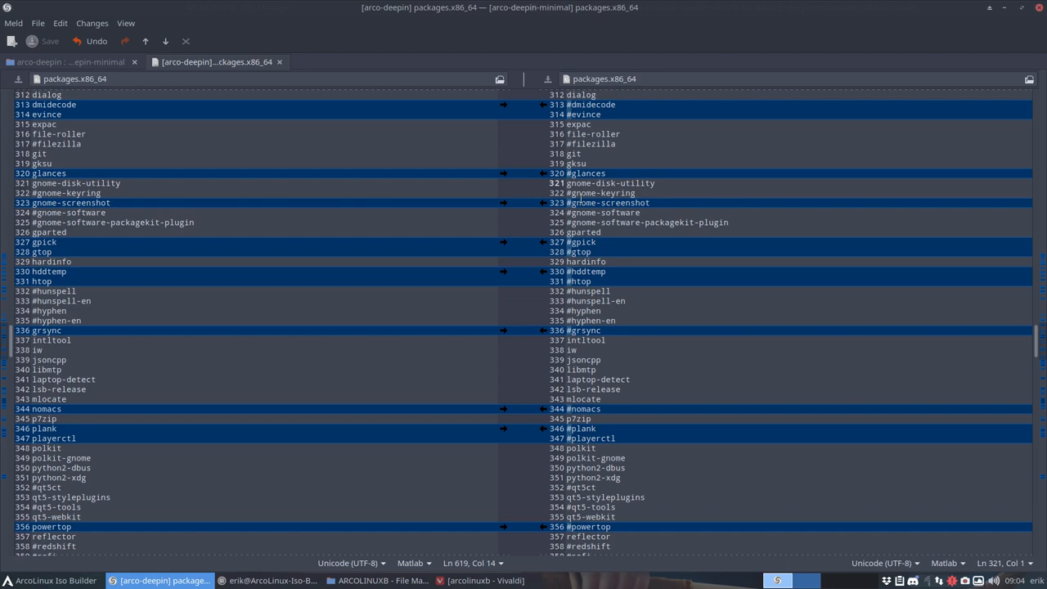
{"action": "left_click", "coordinate": [12, 580]}
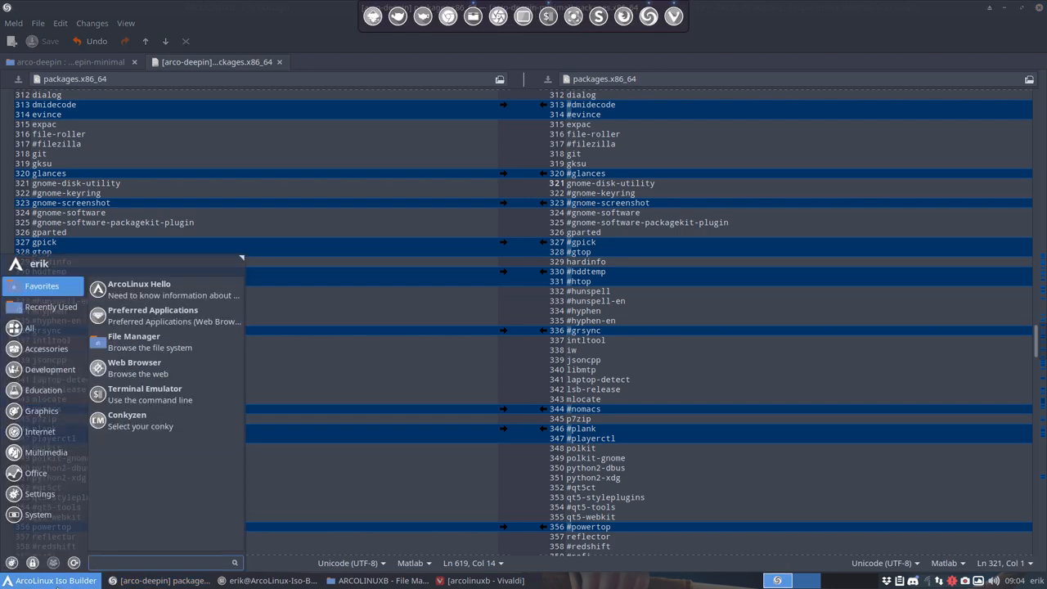
{"action": "type", "text": "disk"}
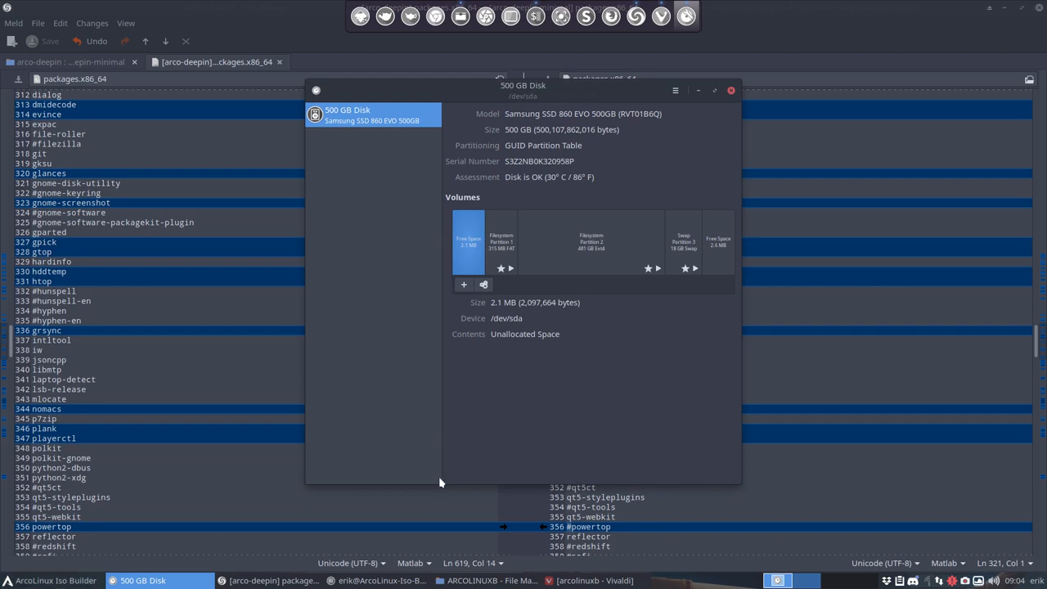
{"action": "mouse_move", "coordinate": [582, 243]}
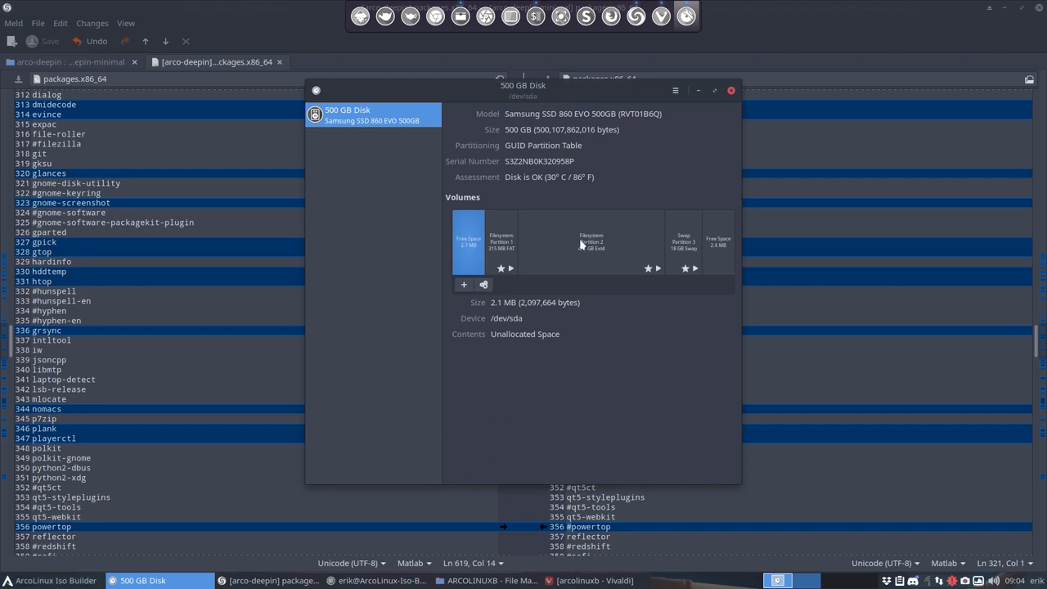
{"action": "mouse_move", "coordinate": [732, 116]}
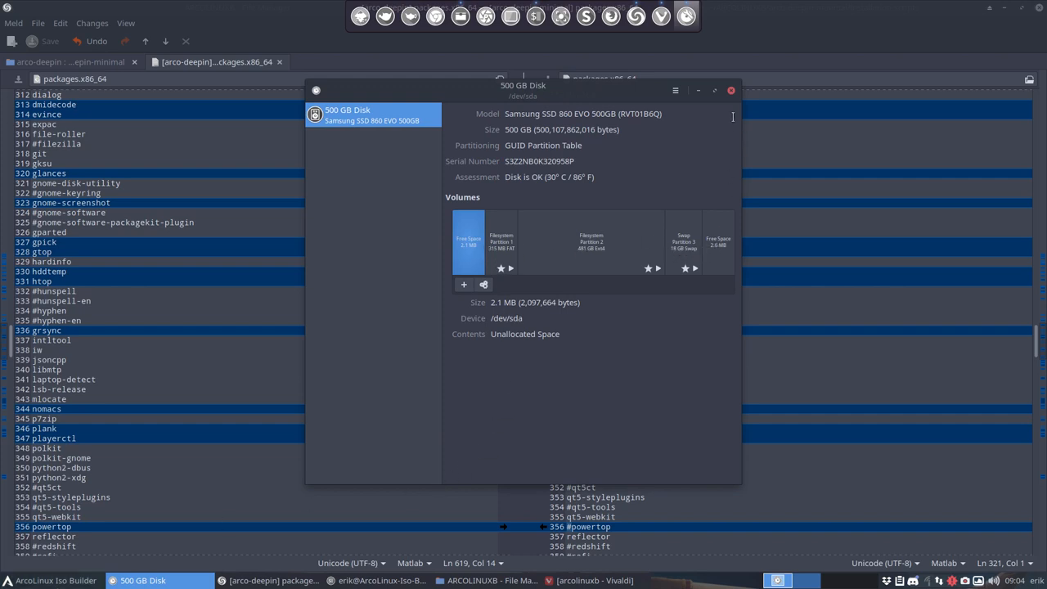
{"action": "left_click", "coordinate": [730, 90]}
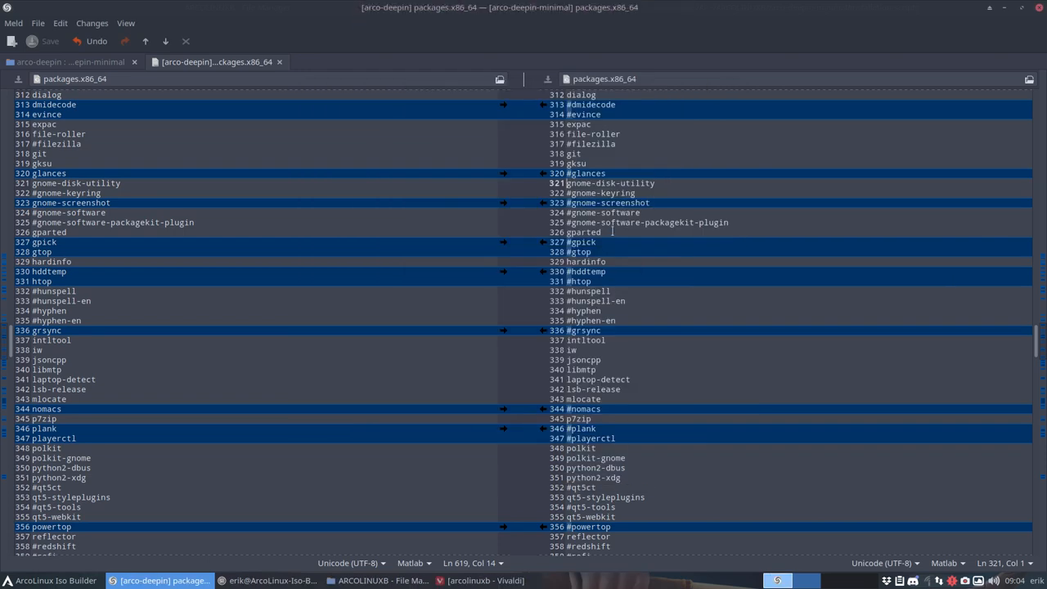
{"action": "mouse_move", "coordinate": [607, 238]}
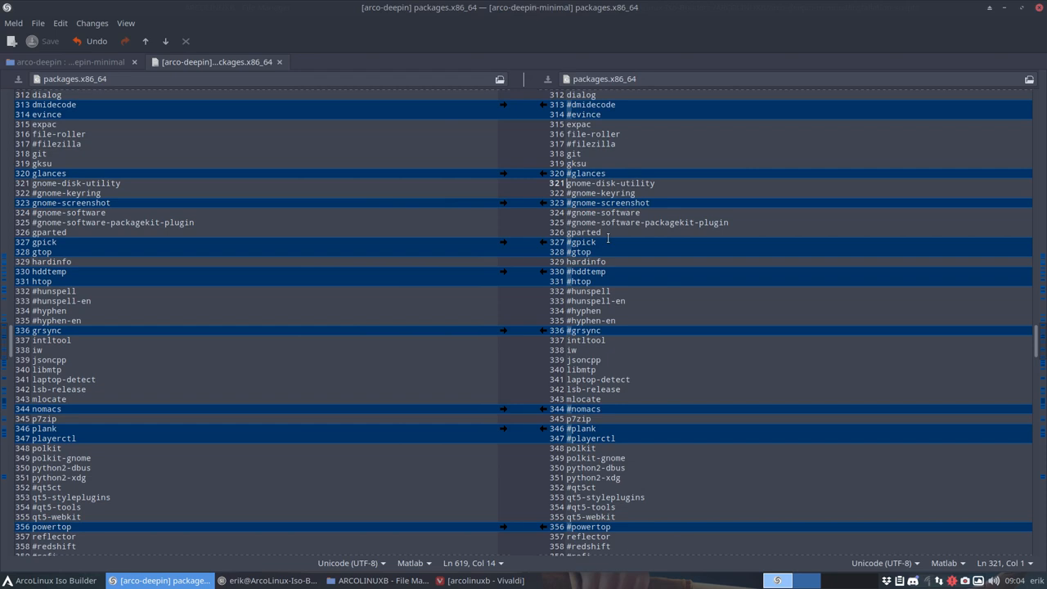
{"action": "left_click", "coordinate": [607, 232]}
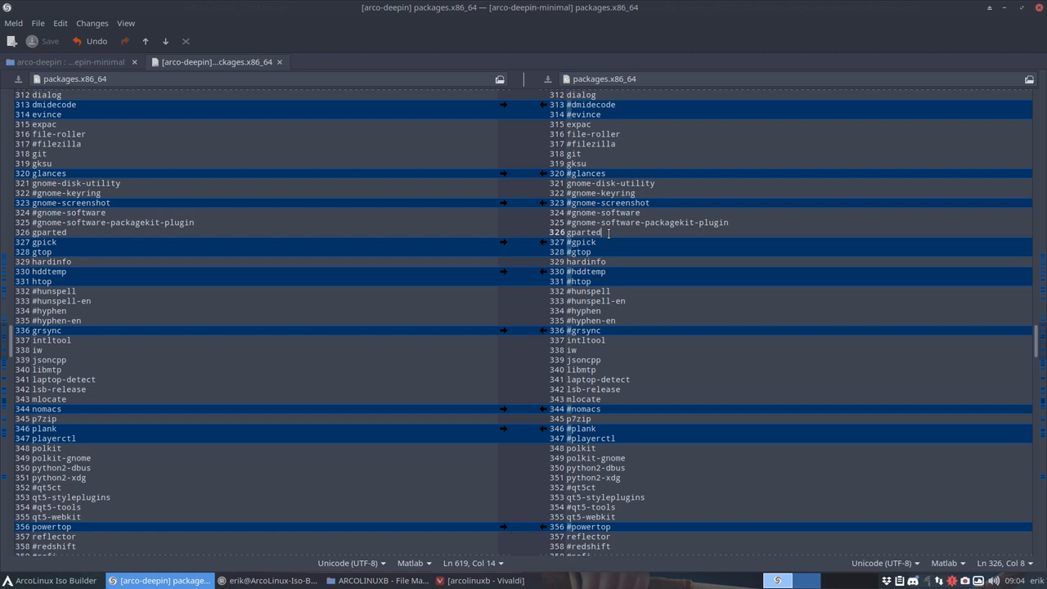
{"action": "mouse_move", "coordinate": [614, 271]}
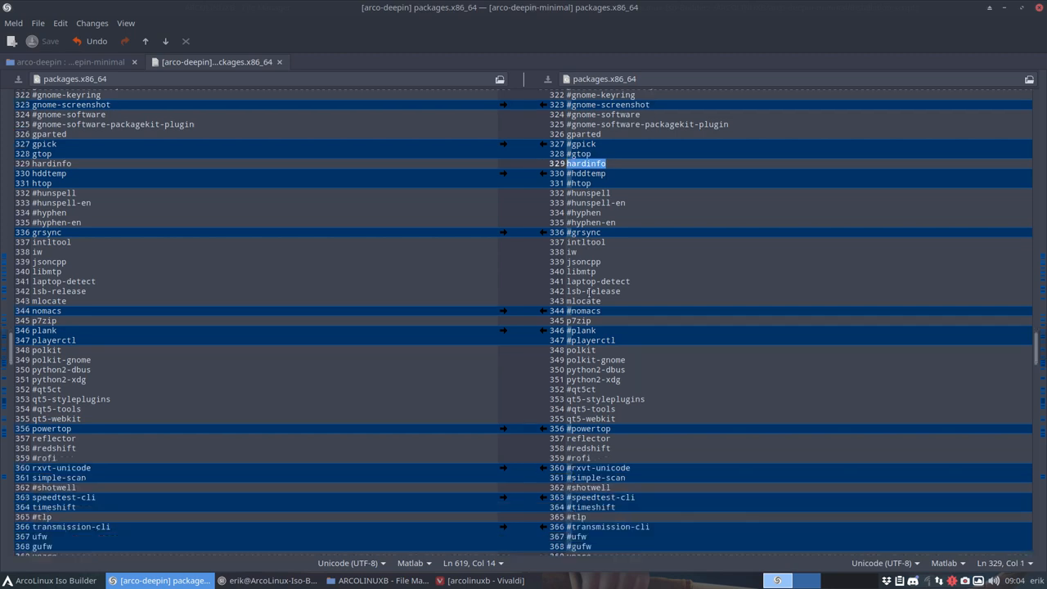
{"action": "scroll", "scroll_direction": "down", "scroll_amount": 3}
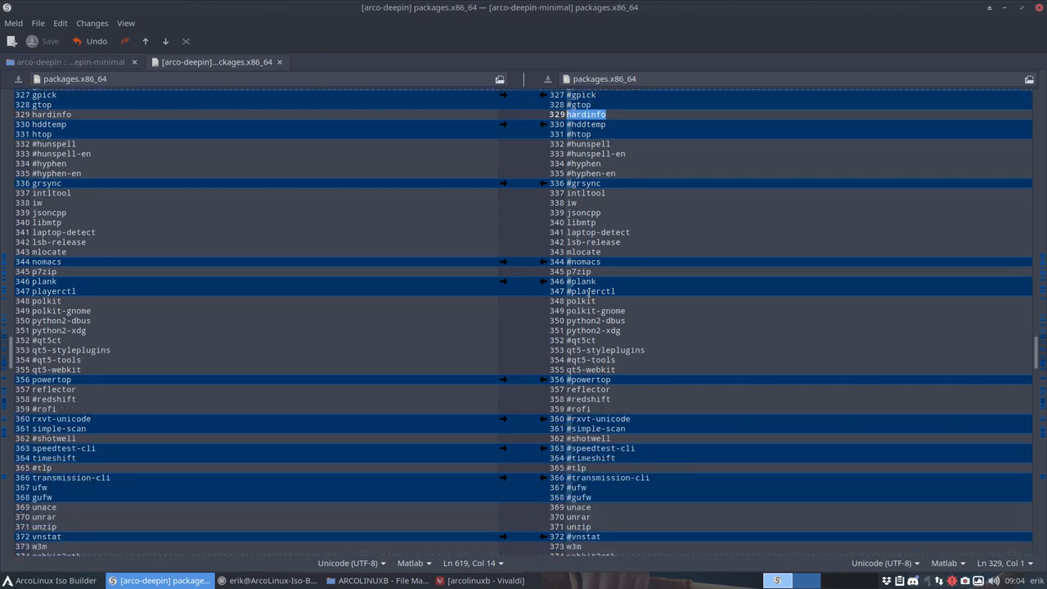
{"action": "scroll", "scroll_direction": "down", "scroll_amount": 3}
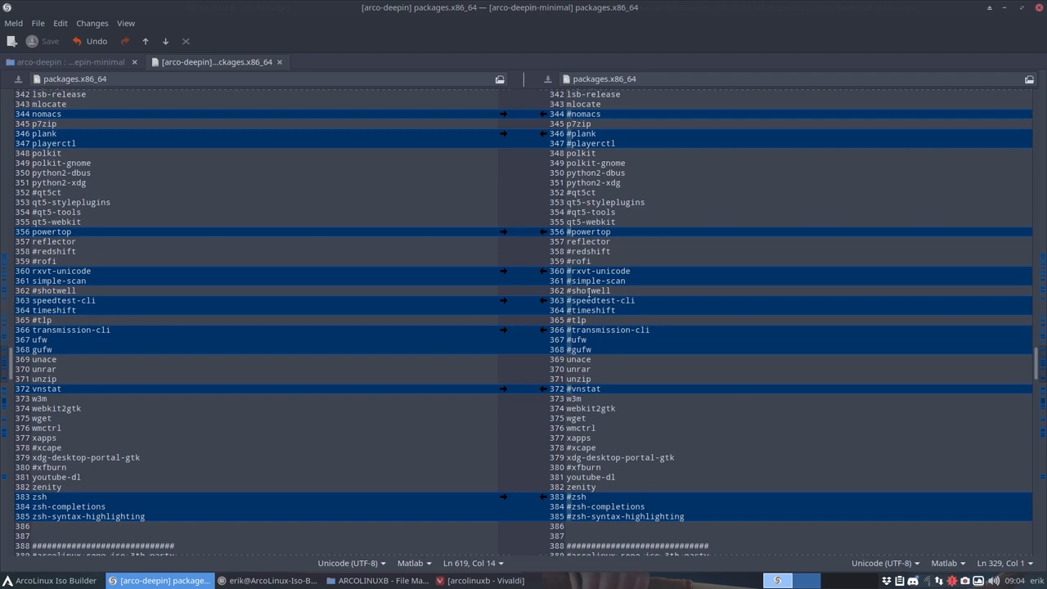
{"action": "scroll", "scroll_direction": "down", "scroll_amount": 3}
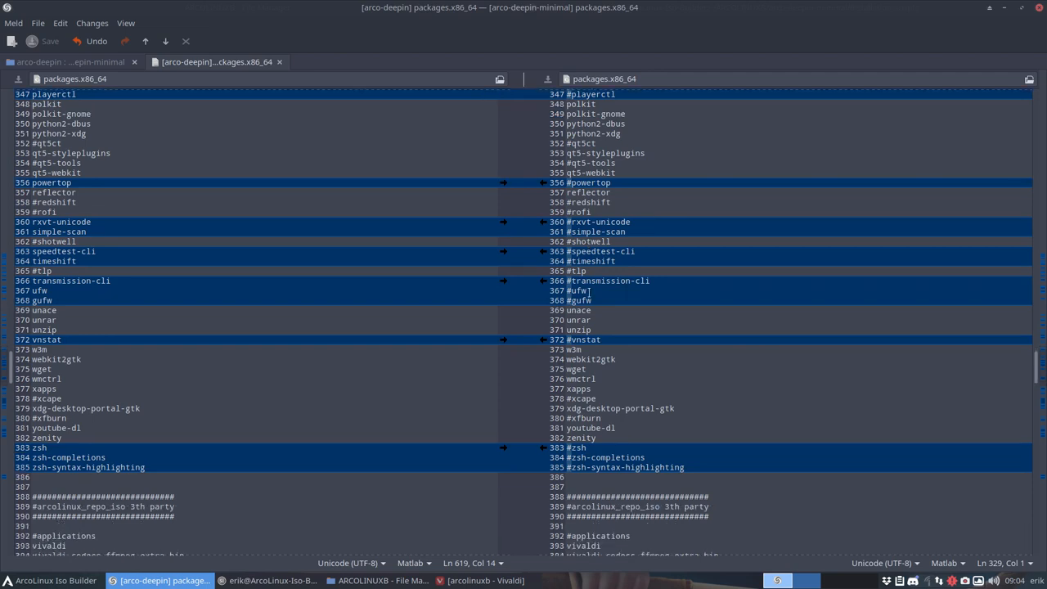
{"action": "scroll", "scroll_direction": "down", "scroll_amount": 3}
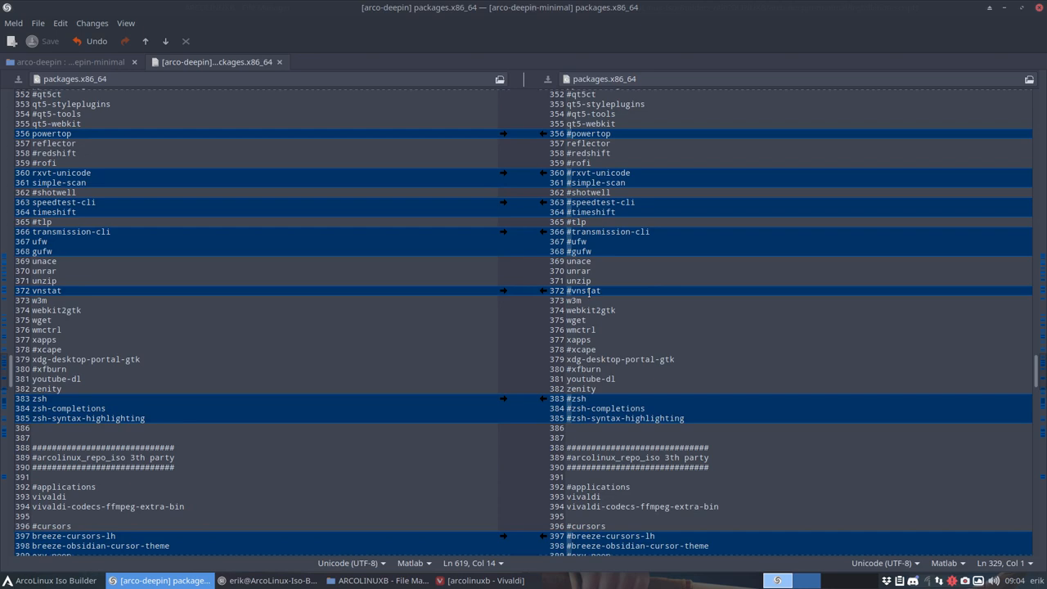
{"action": "scroll", "scroll_direction": "down", "scroll_amount": 3}
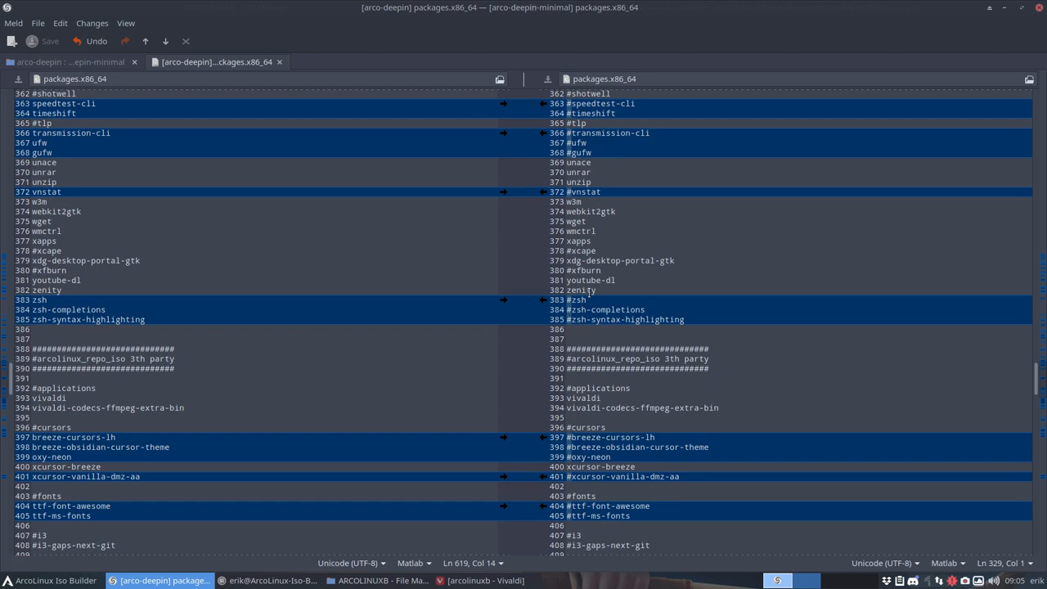
{"action": "scroll", "scroll_direction": "down", "scroll_amount": 3}
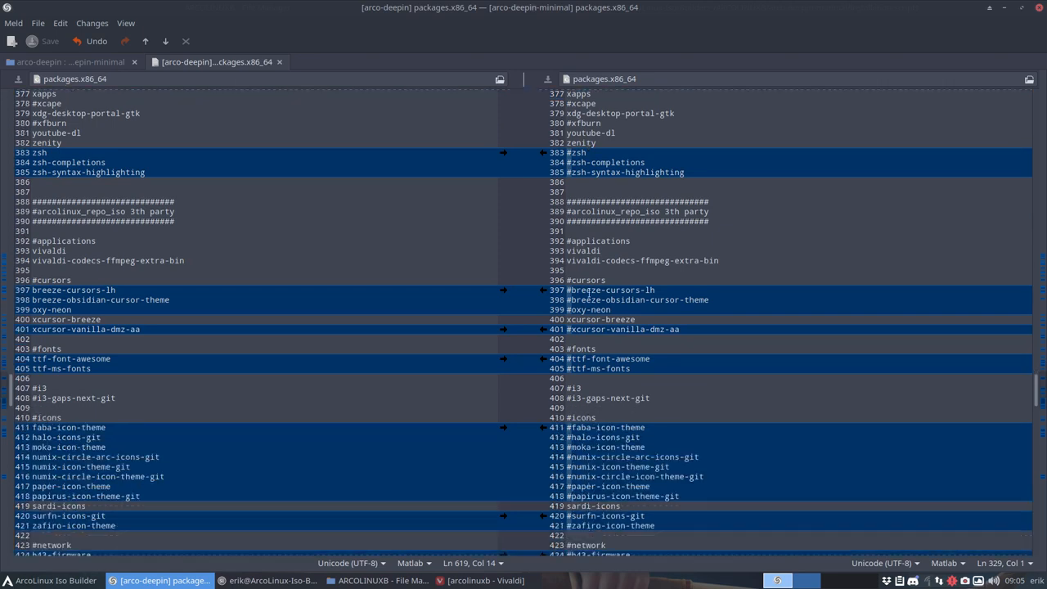
{"action": "double_click", "coordinate": [590, 132]}
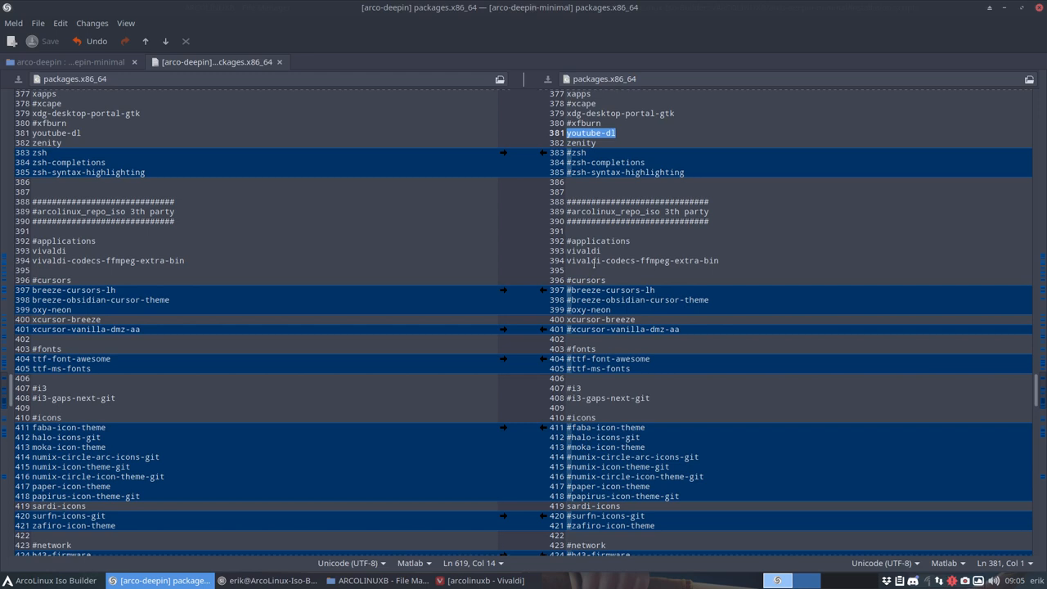
{"action": "scroll", "scroll_direction": "down", "scroll_amount": 3}
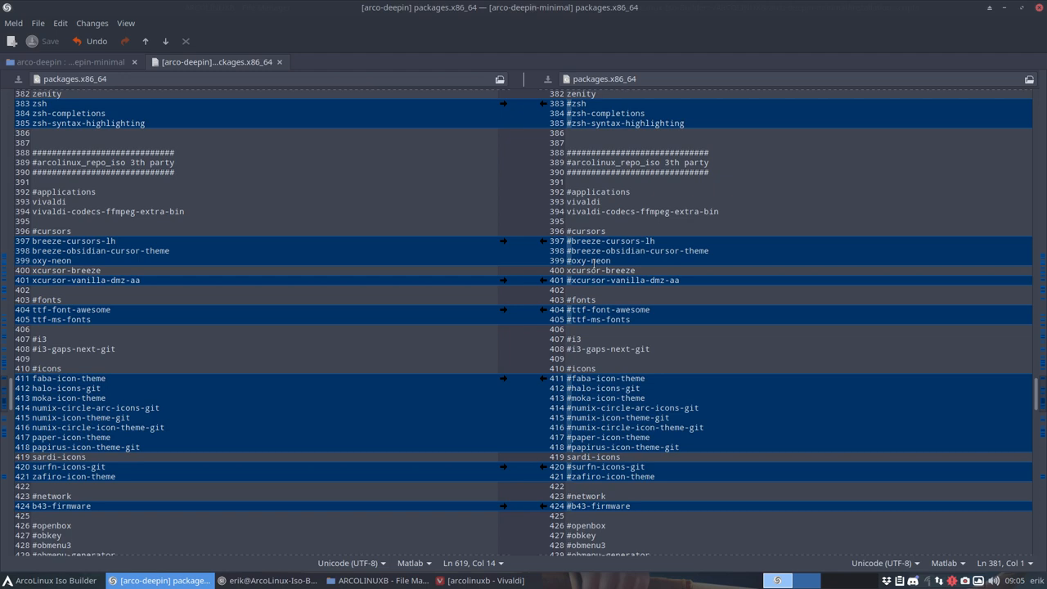
{"action": "scroll", "scroll_direction": "down", "scroll_amount": 3}
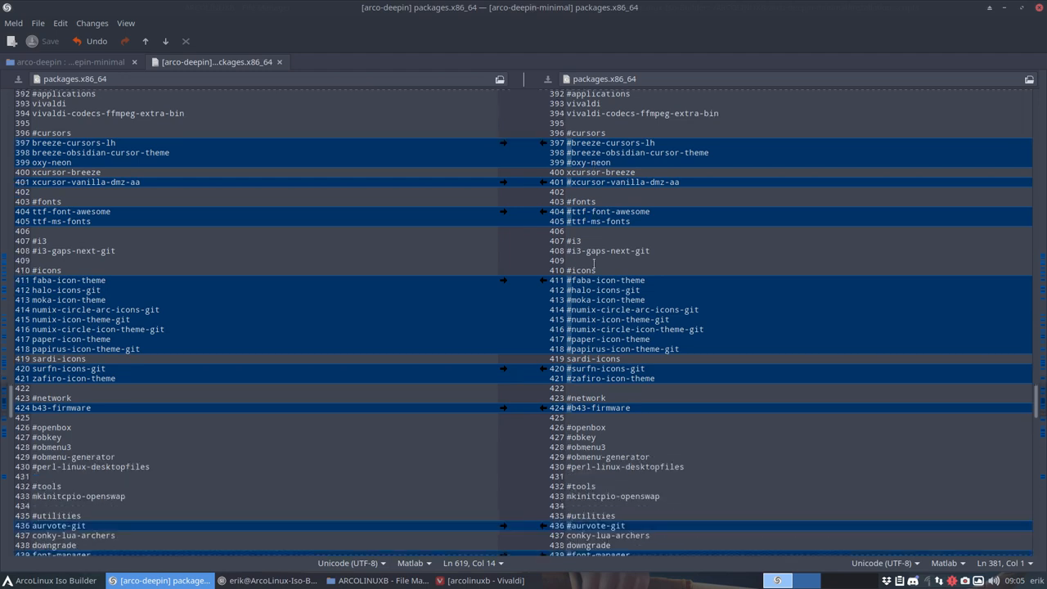
{"action": "mouse_move", "coordinate": [595, 265]}
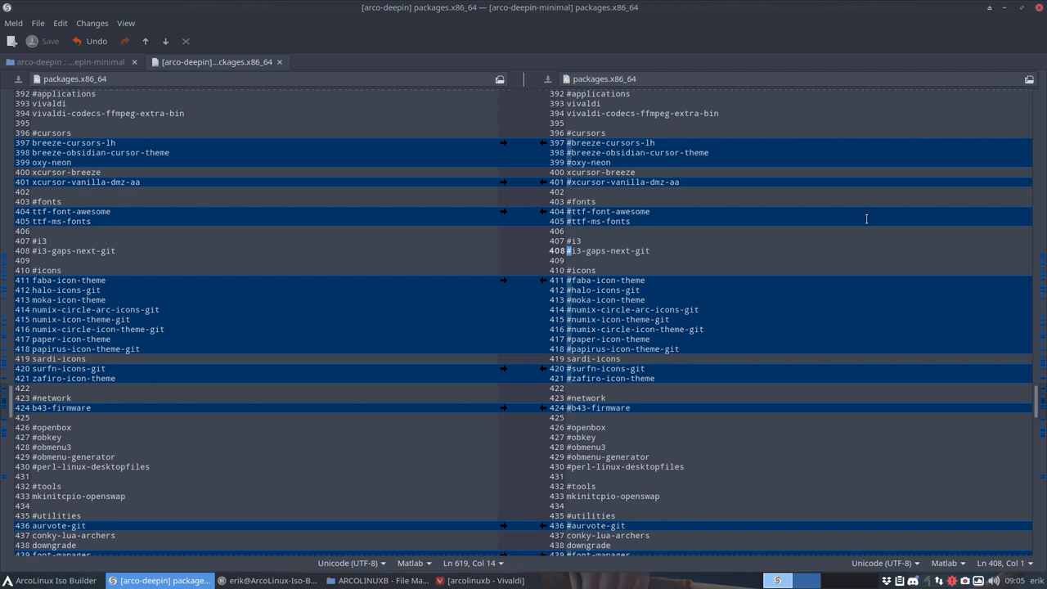
{"action": "scroll", "scroll_direction": "down", "scroll_amount": 3}
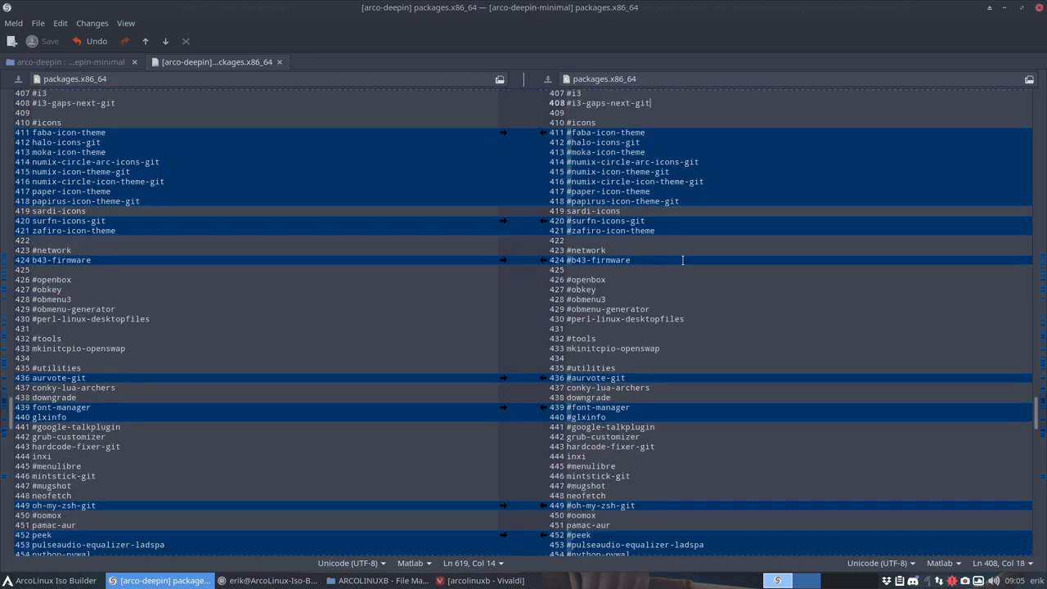
{"action": "scroll", "scroll_direction": "down", "scroll_amount": 3}
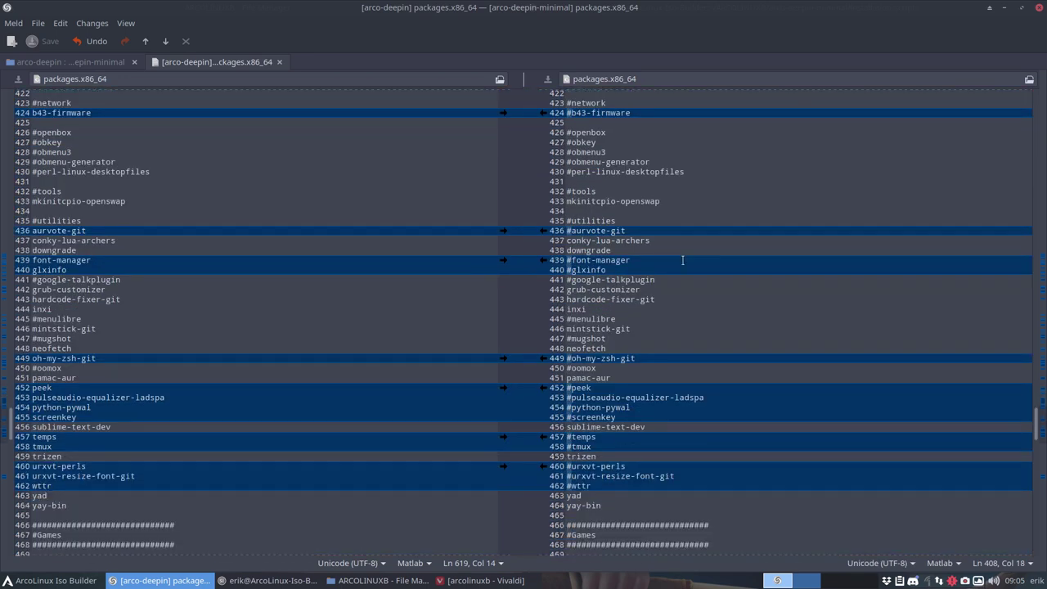
{"action": "scroll", "scroll_direction": "down", "scroll_amount": 3}
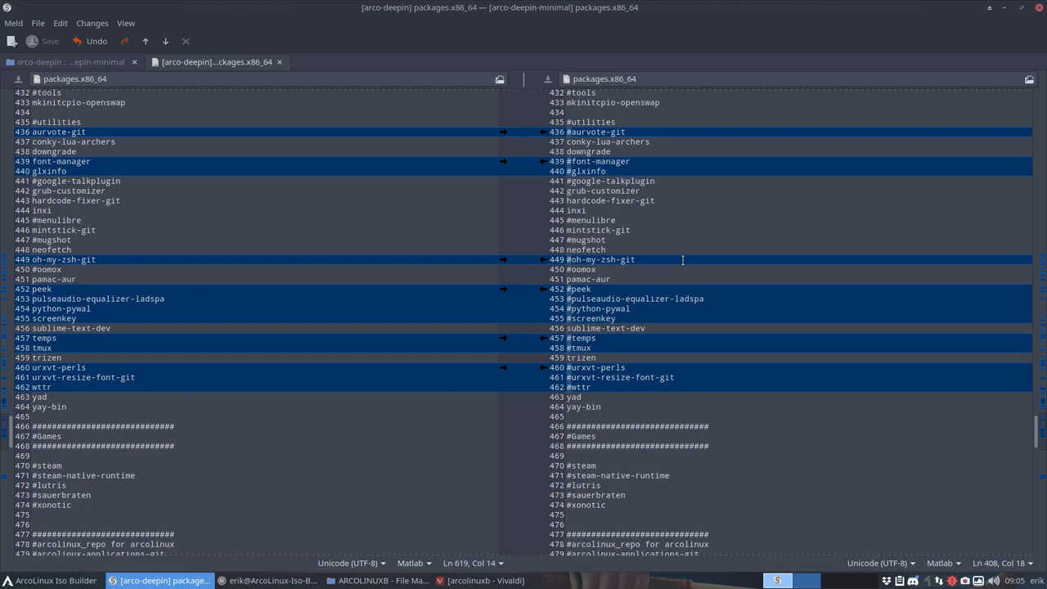
{"action": "scroll", "scroll_direction": "down", "scroll_amount": 3}
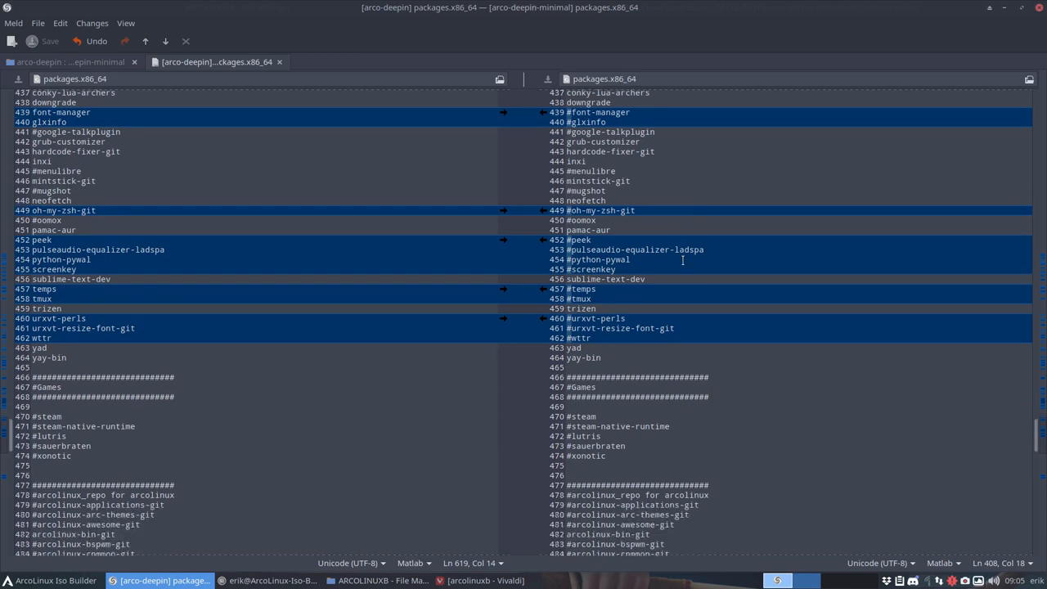
{"action": "scroll", "scroll_direction": "down", "scroll_amount": 3}
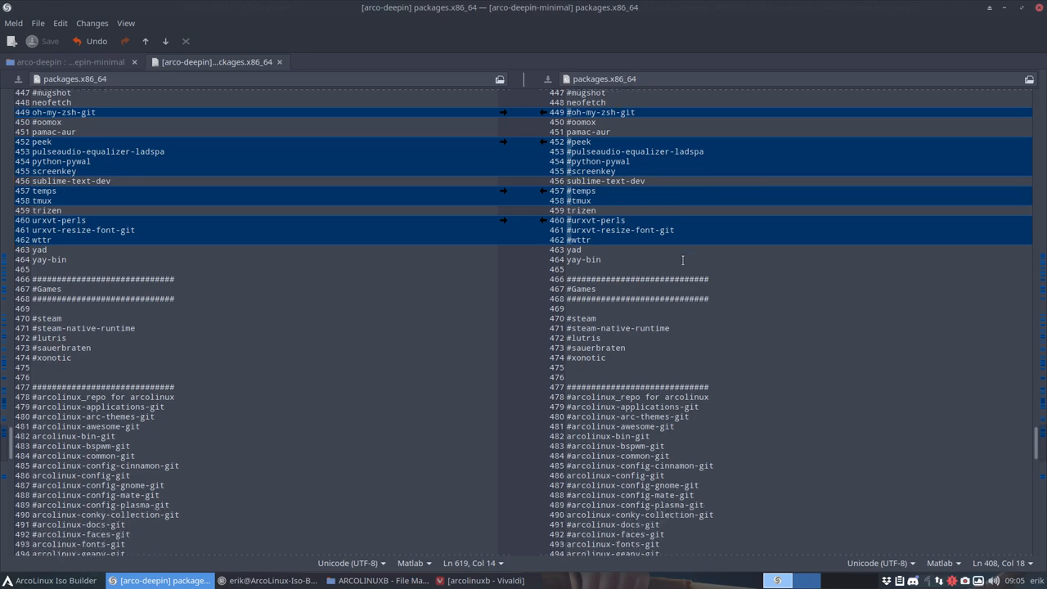
{"action": "scroll", "scroll_direction": "down", "scroll_amount": 3}
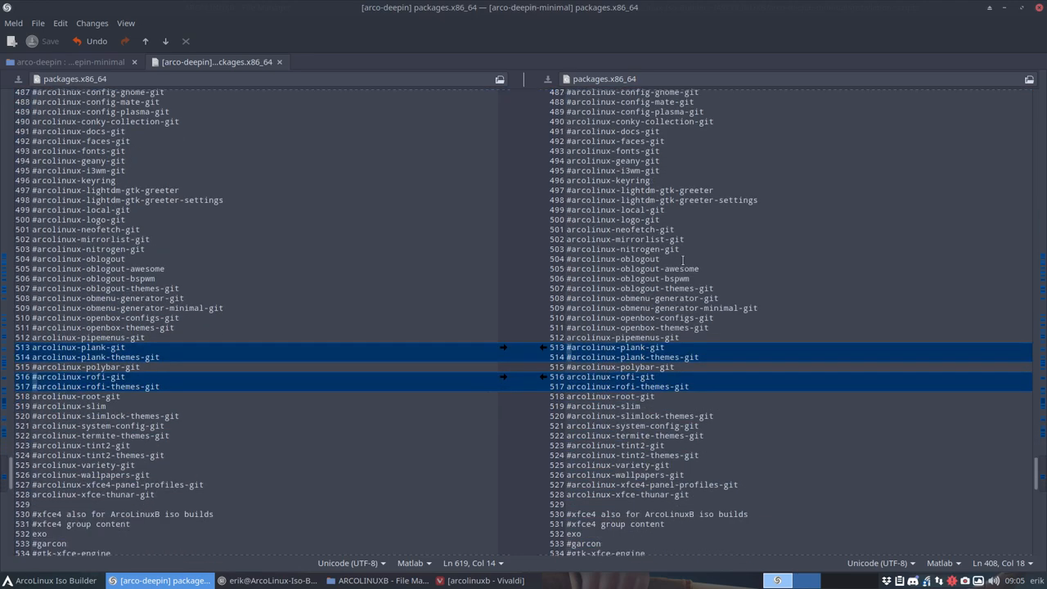
{"action": "scroll", "scroll_direction": "down", "scroll_amount": 3}
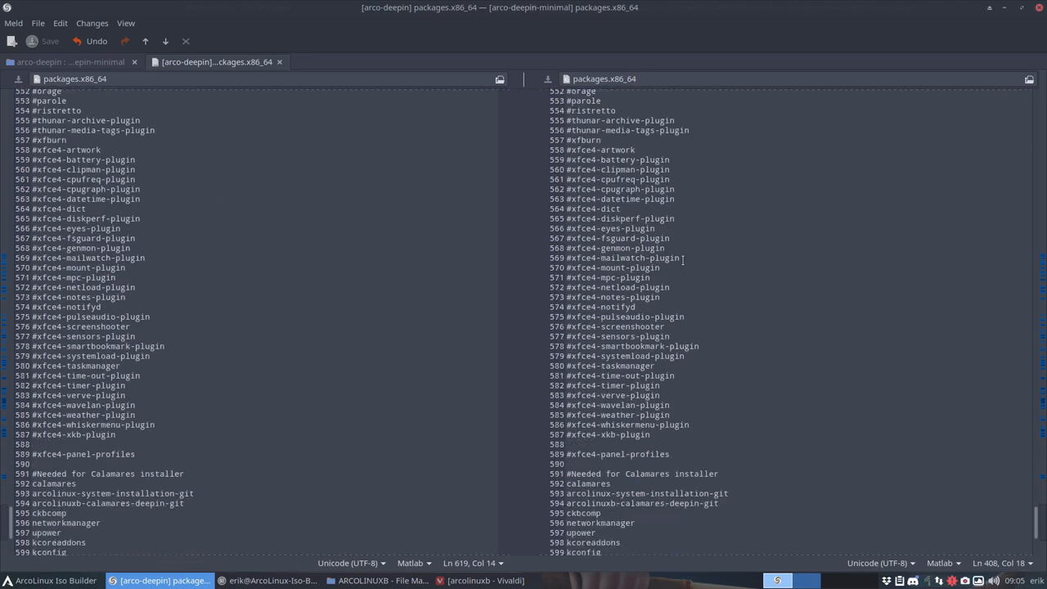
{"action": "scroll", "scroll_direction": "down", "scroll_amount": 3}
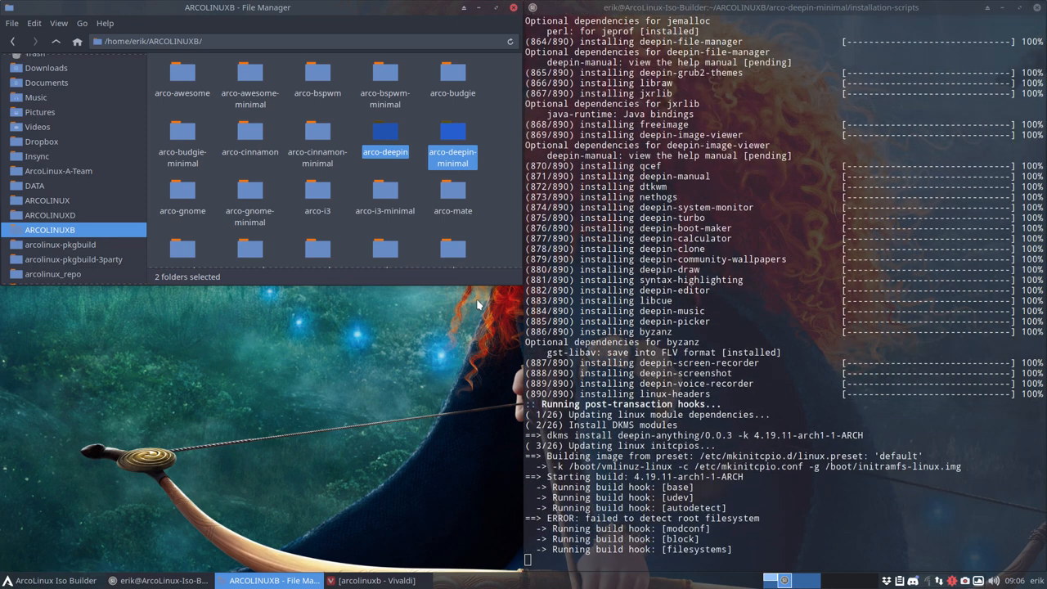
- Follow the build output until arcolinuxb-deepin-min-v19.01.1.iso (1.8G) is written and moved to ArcoLinuxB-Out
{"action": "scroll", "scroll_direction": "down", "scroll_amount": 3}
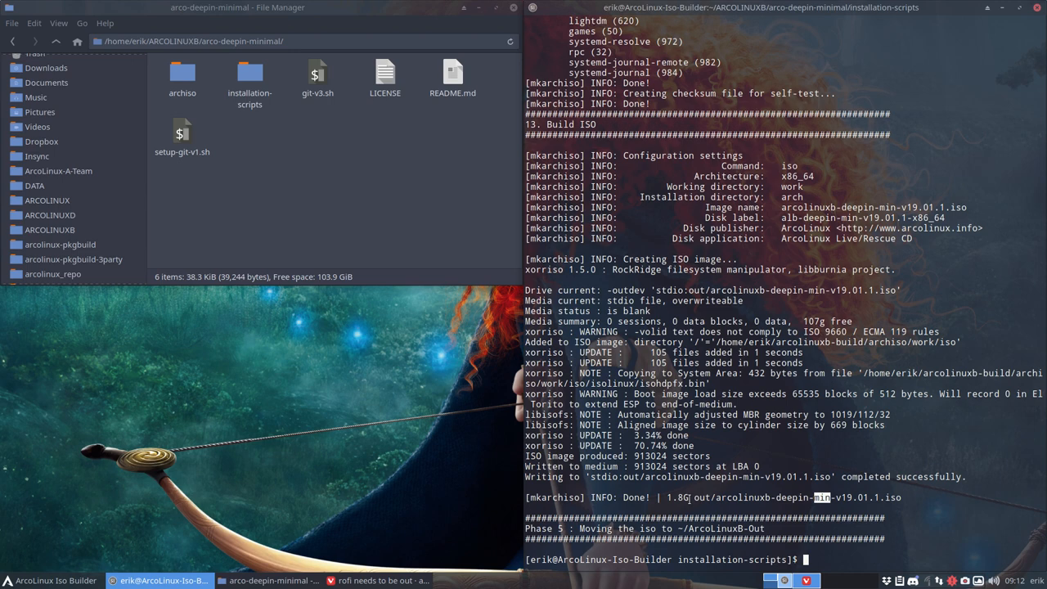
{"action": "mouse_move", "coordinate": [182, 74]}
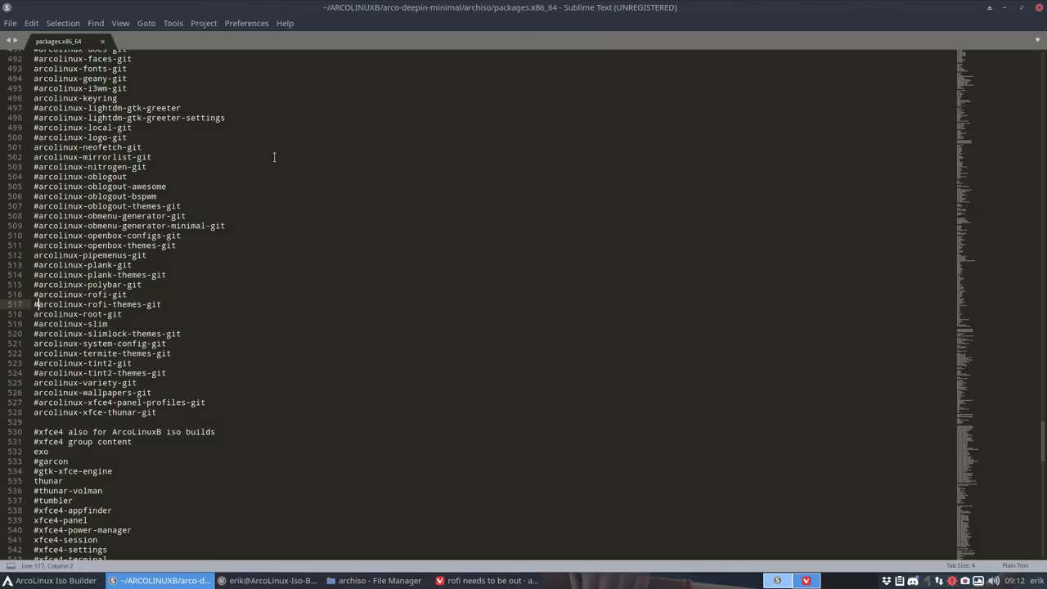
- Open archiso's packages.x86_64 in Sublime Text, showing deepin, deepin-extra and linux-headers entries
{"action": "scroll", "scroll_direction": "down", "scroll_amount": 3}
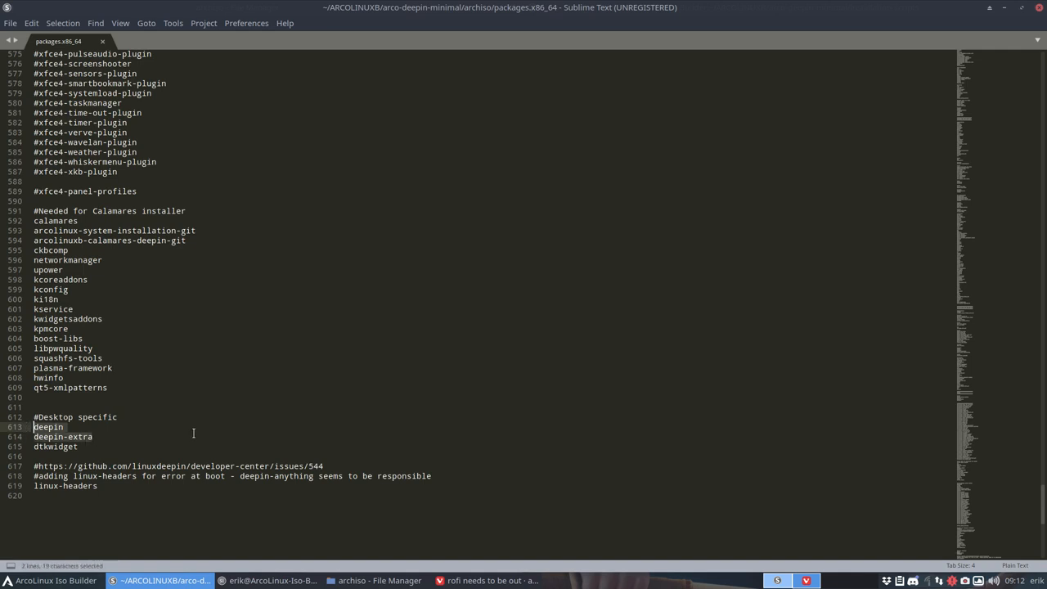
{"action": "mouse_move", "coordinate": [1037, 31]}
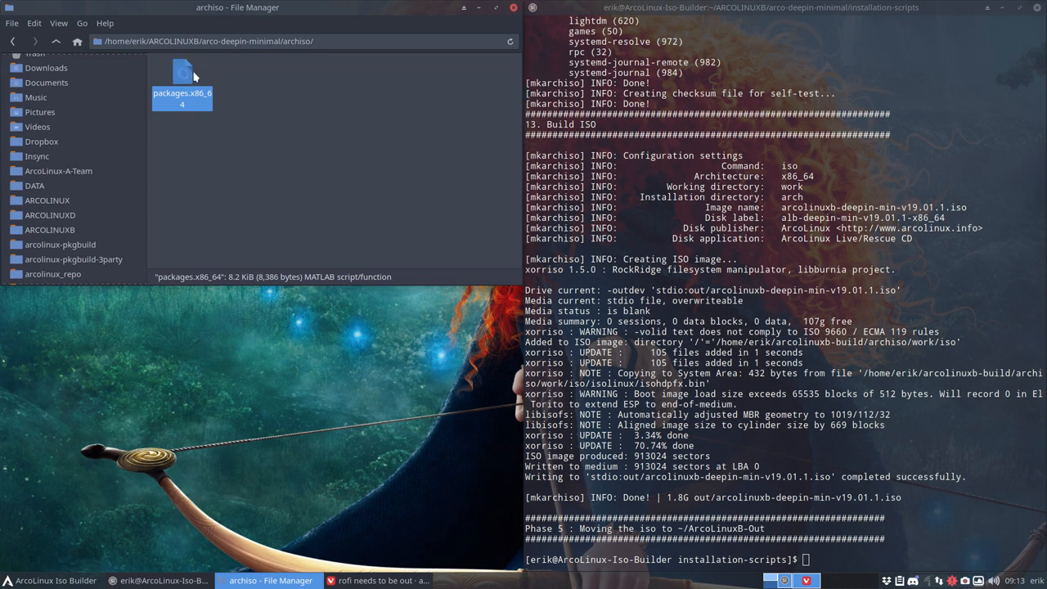
{"action": "mouse_move", "coordinate": [181, 74]}
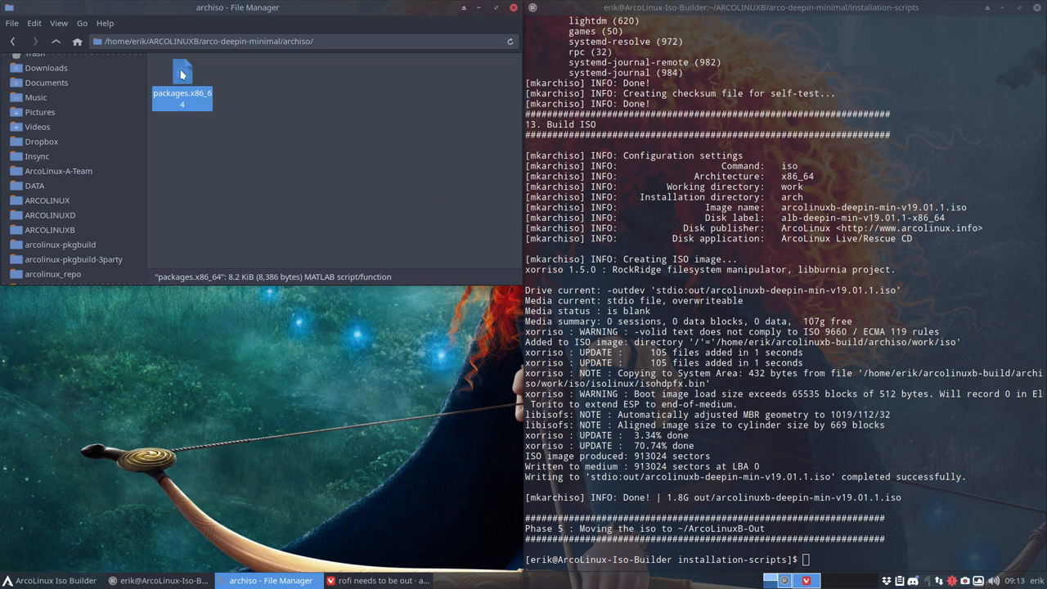
{"action": "double_click", "coordinate": [182, 82]}
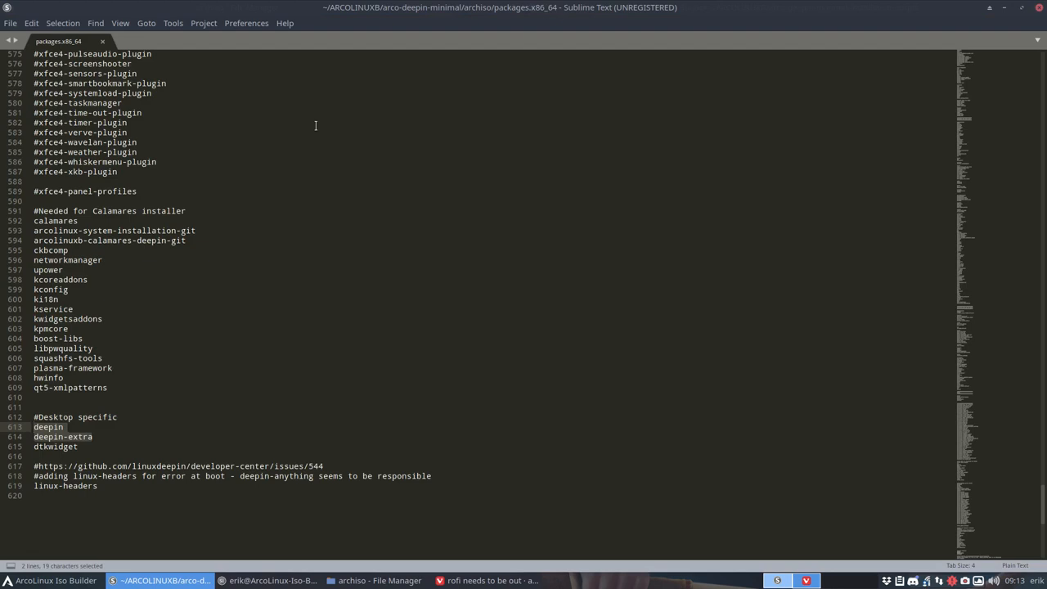
{"action": "mouse_move", "coordinate": [227, 319]}
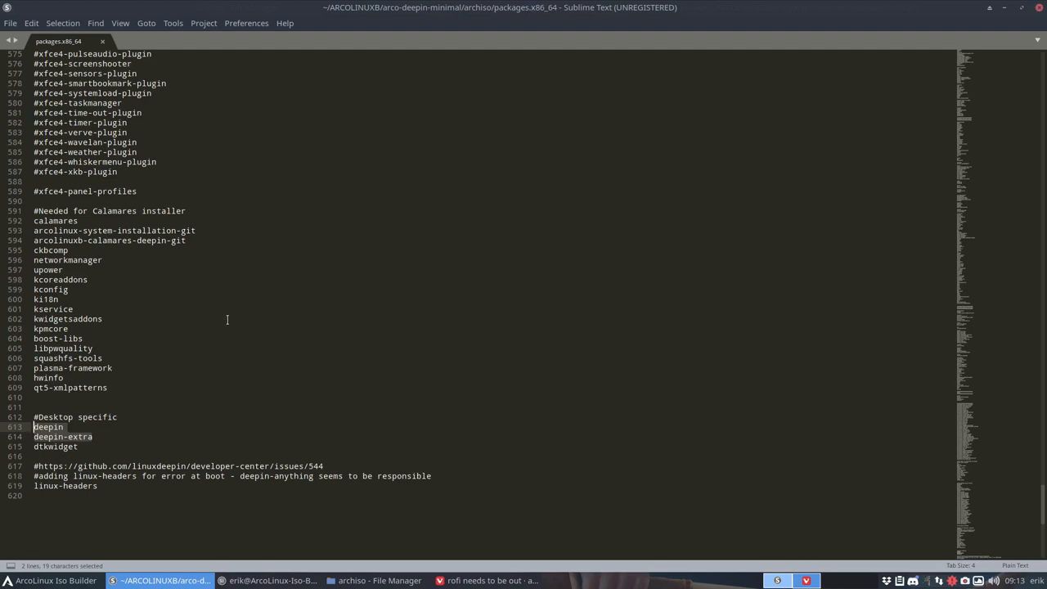